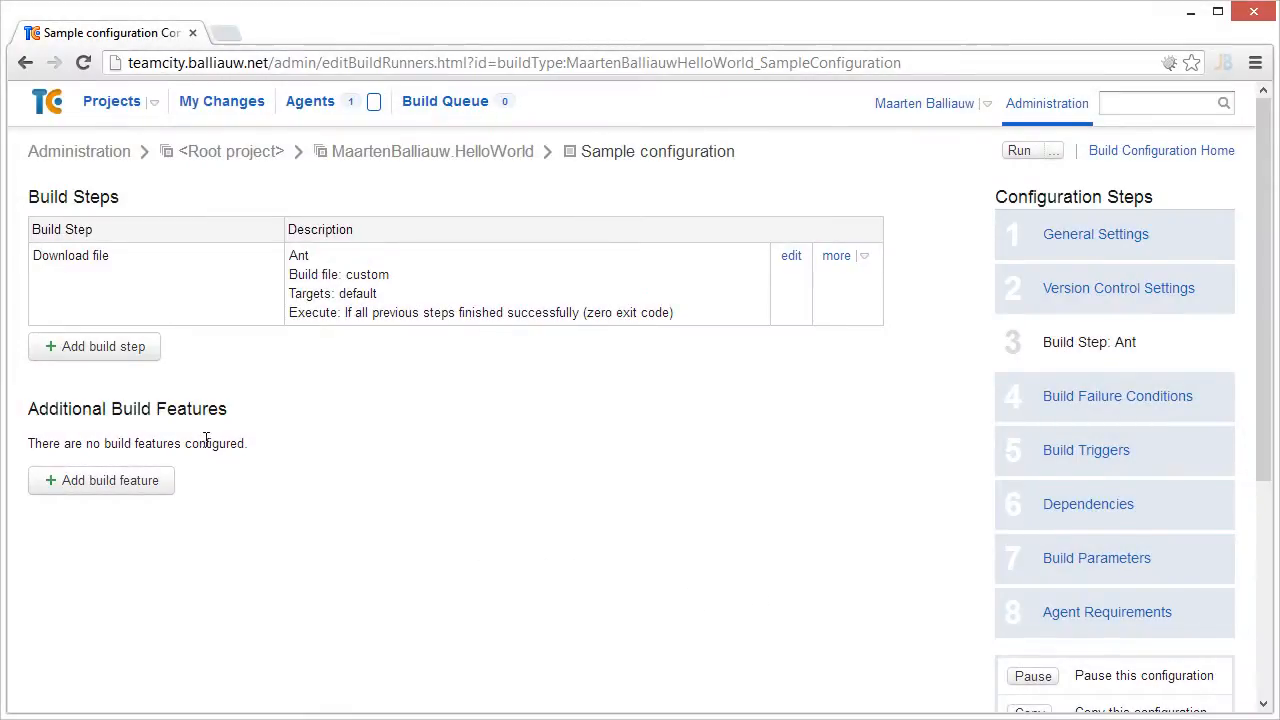
Review the Download file Ant step's inline build file with its download and mkdir targets.
{"action": "left_click", "coordinate": [94, 346]}
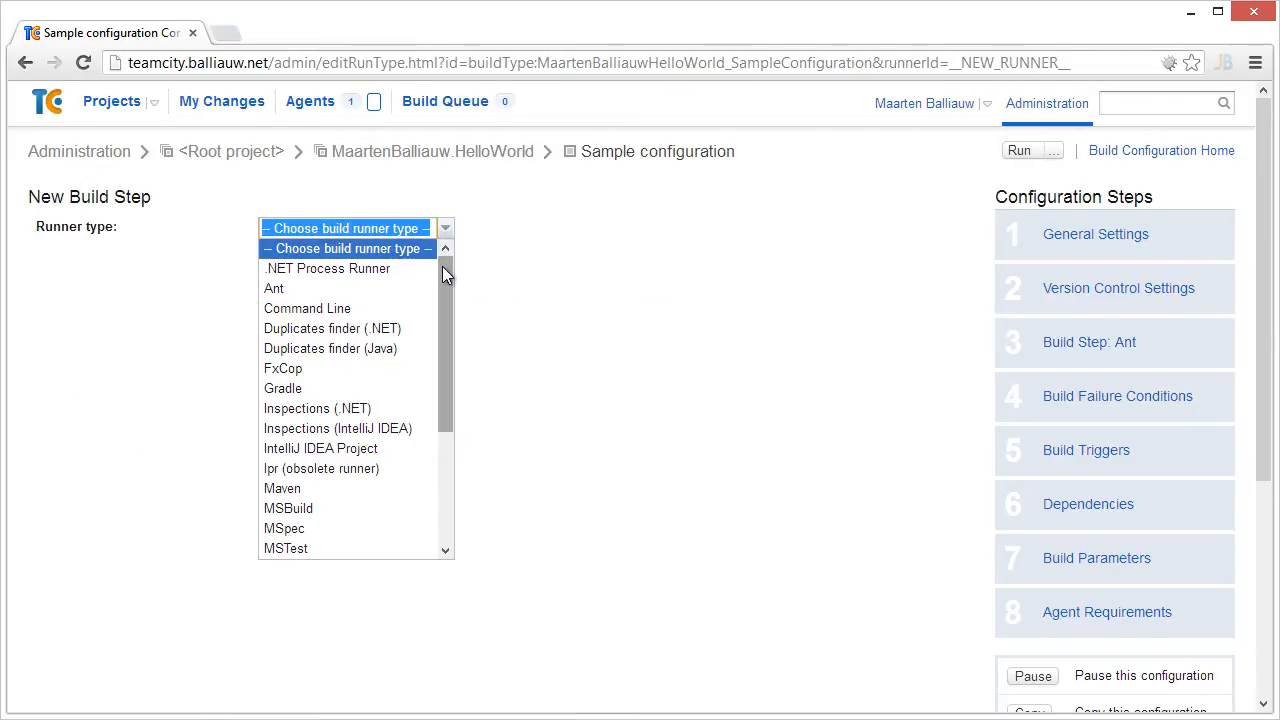
{"action": "scroll", "scroll_direction": "down", "scroll_amount": 3}
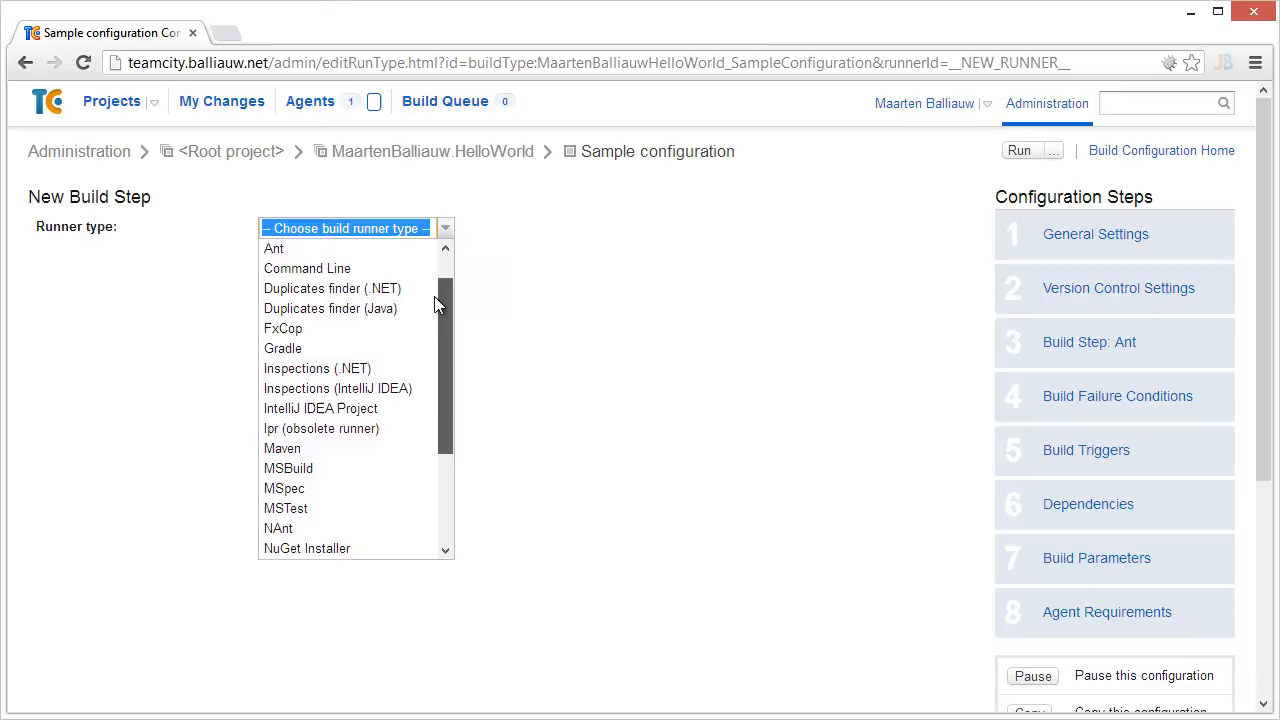
{"action": "scroll", "scroll_direction": "down", "scroll_amount": 3}
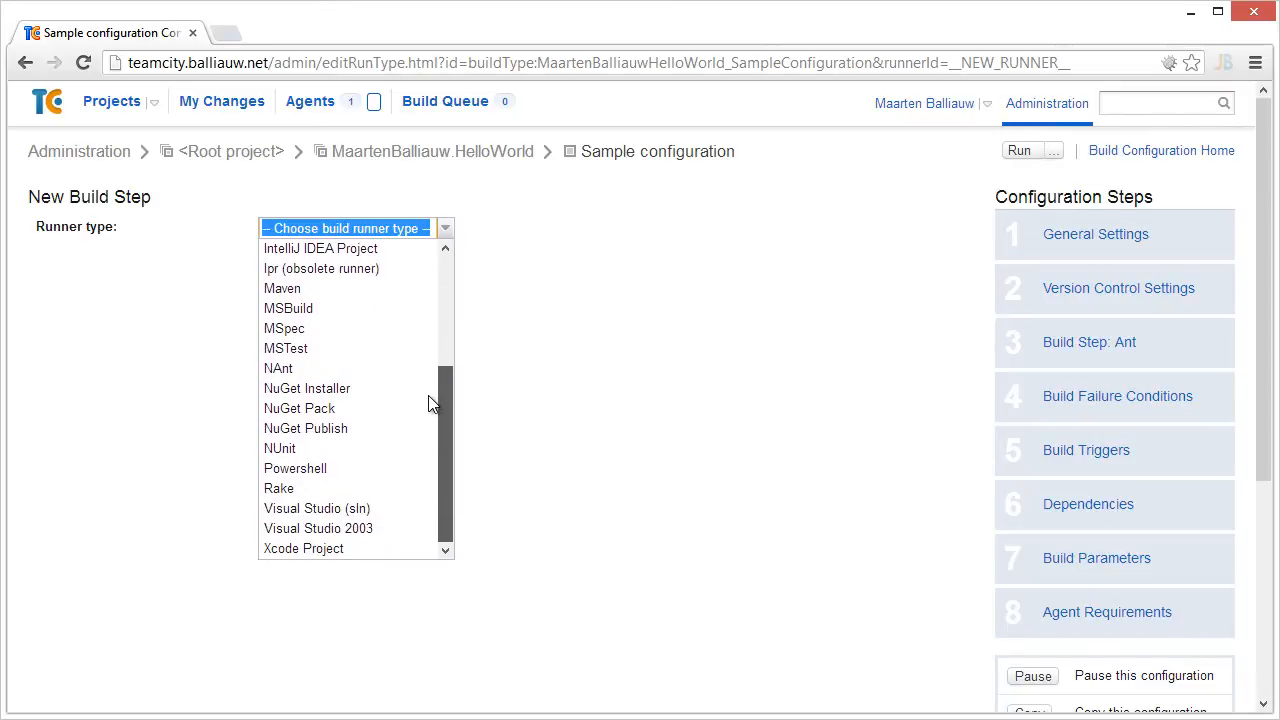
{"action": "mouse_move", "coordinate": [430, 414]}
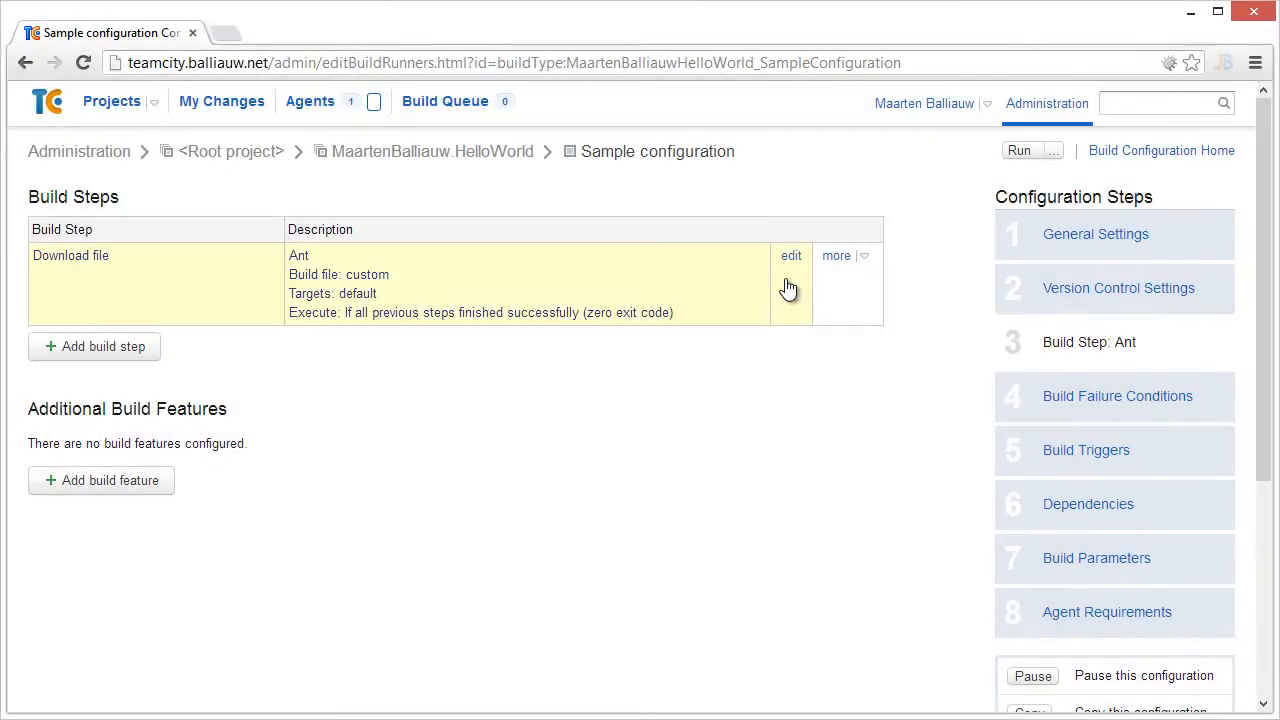
{"action": "left_click", "coordinate": [792, 256]}
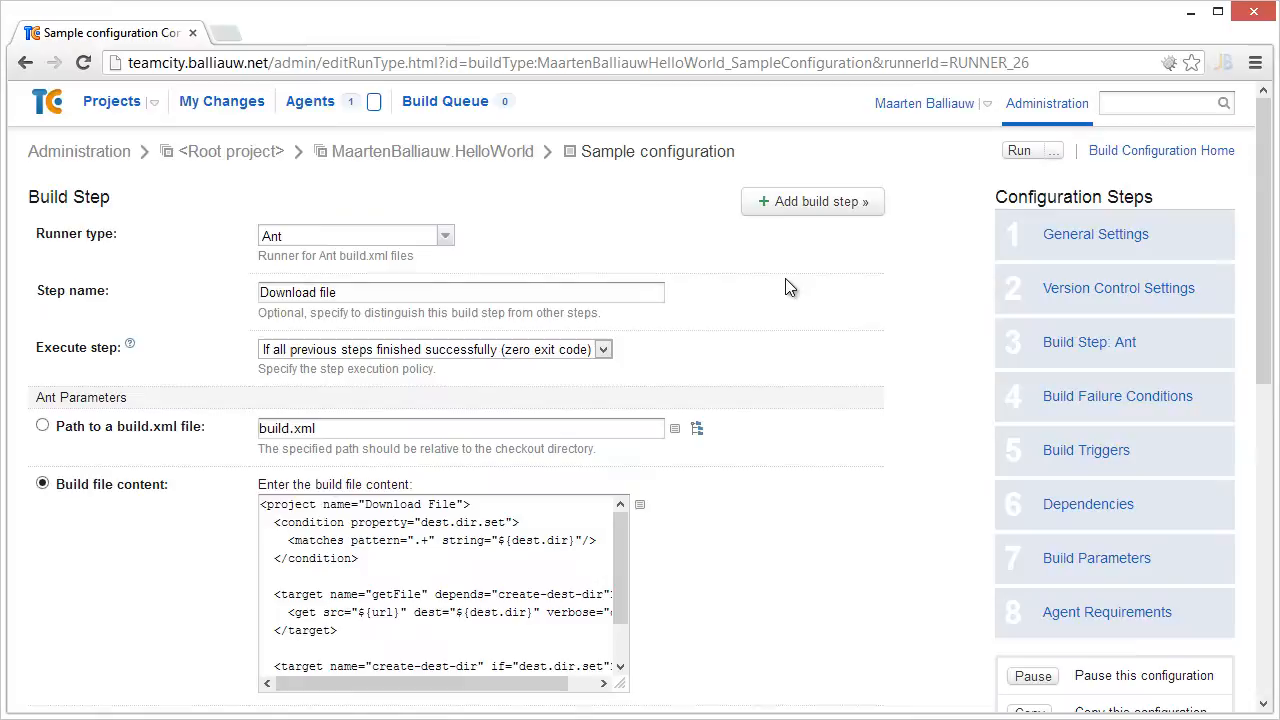
{"action": "mouse_move", "coordinate": [620, 560]}
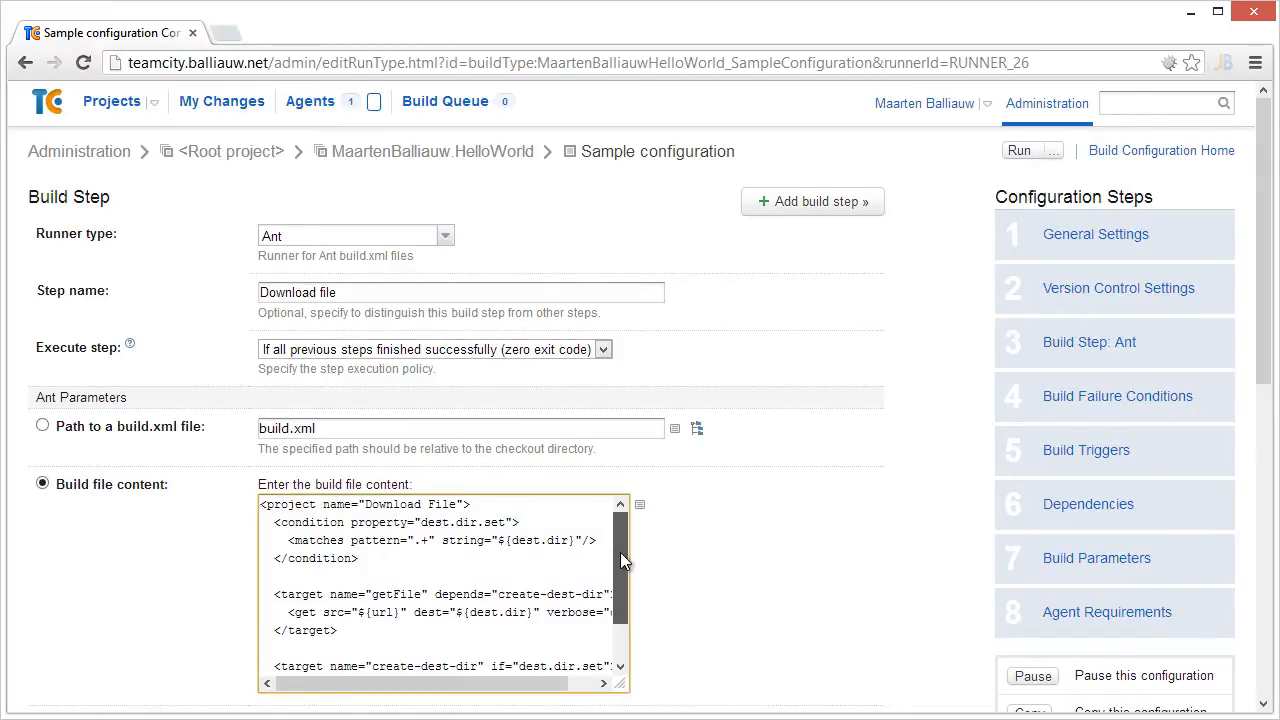
{"action": "scroll", "scroll_direction": "down", "scroll_amount": 3}
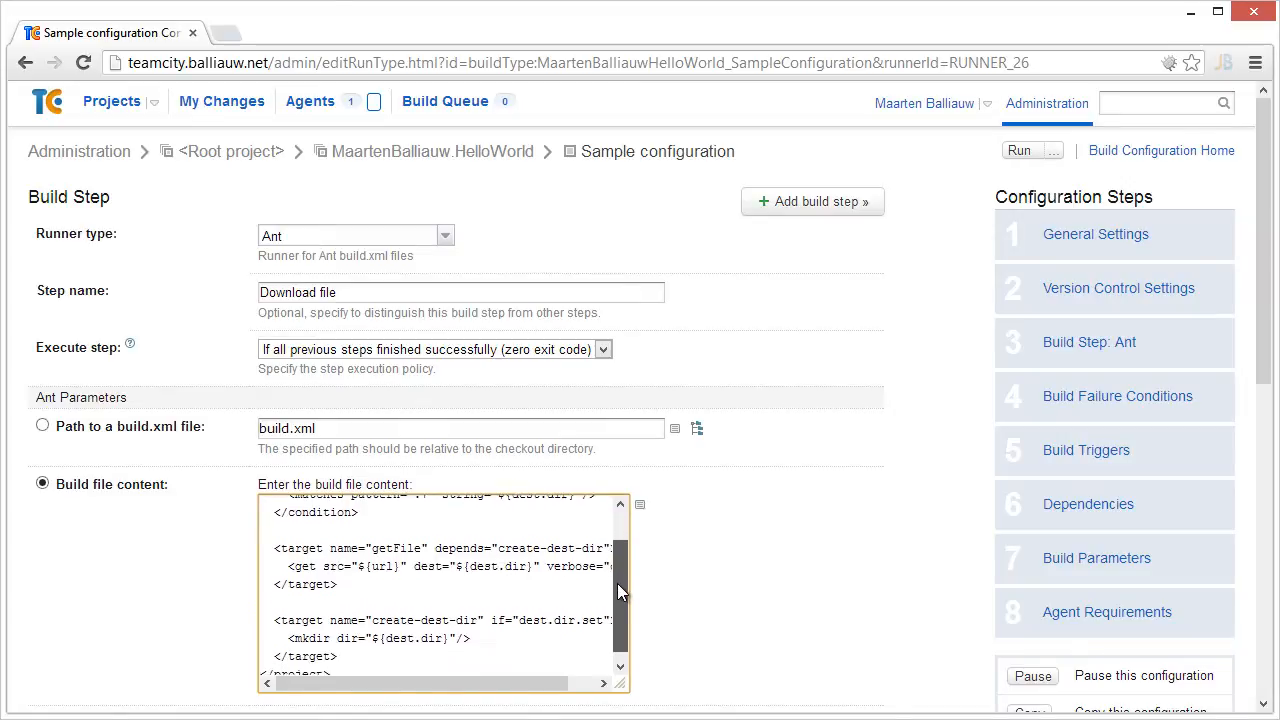
{"action": "scroll", "scroll_direction": "down", "scroll_amount": 3}
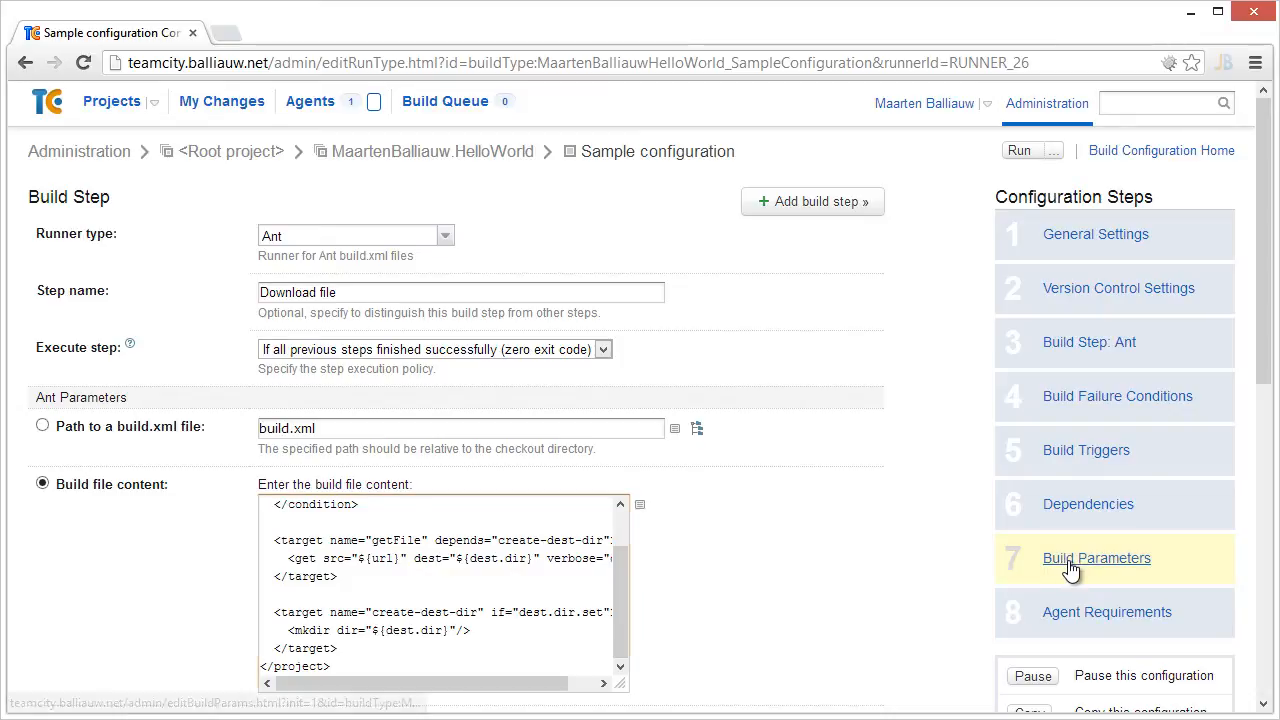
Add system.dest.dir as Text, label 'Destination for download', description 'Path where the file will be downloaded', any value.
{"action": "left_click", "coordinate": [1096, 558]}
{"action": "type", "text": "s"}
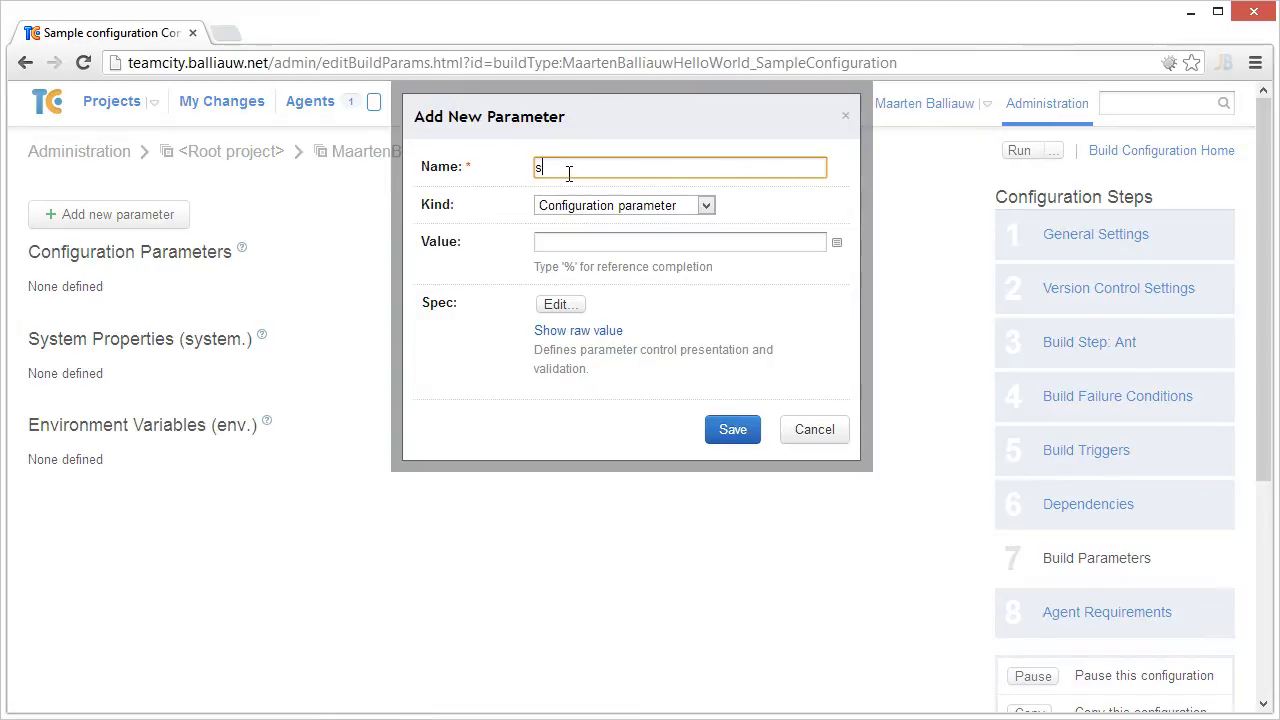
{"action": "type", "text": "ystem.dest.dir"}
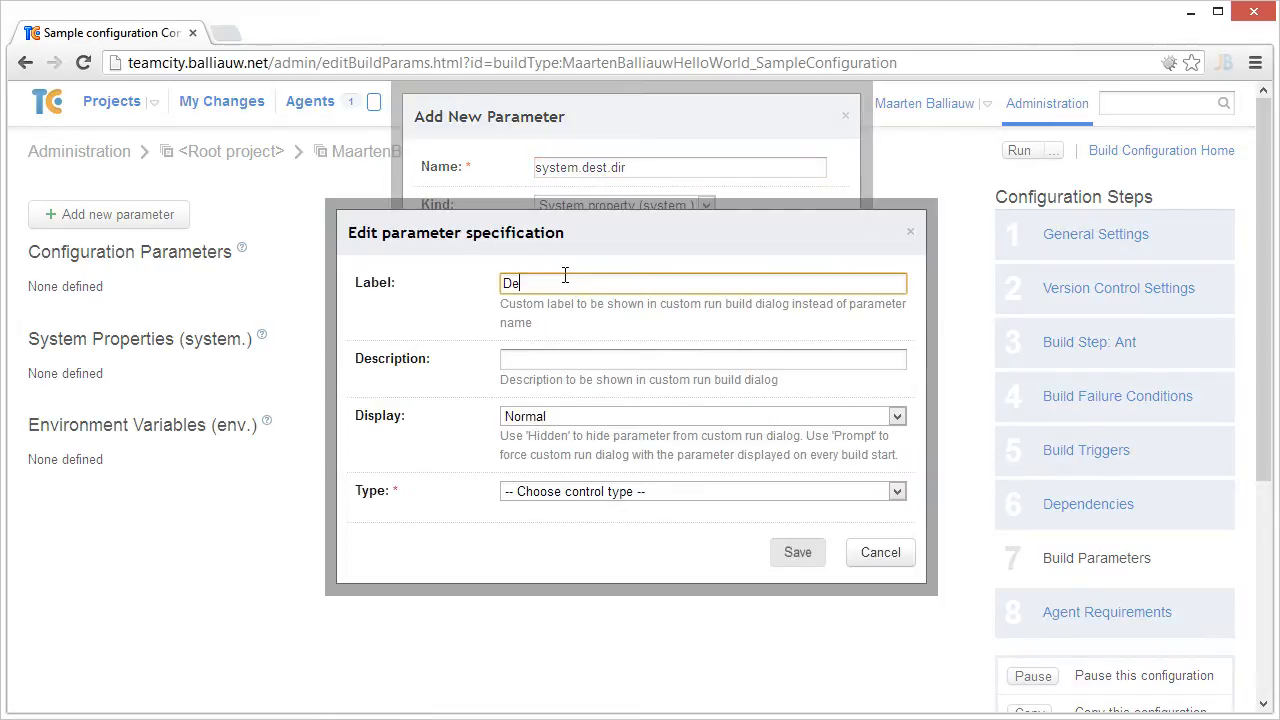
{"action": "type", "text": "stination for download"}
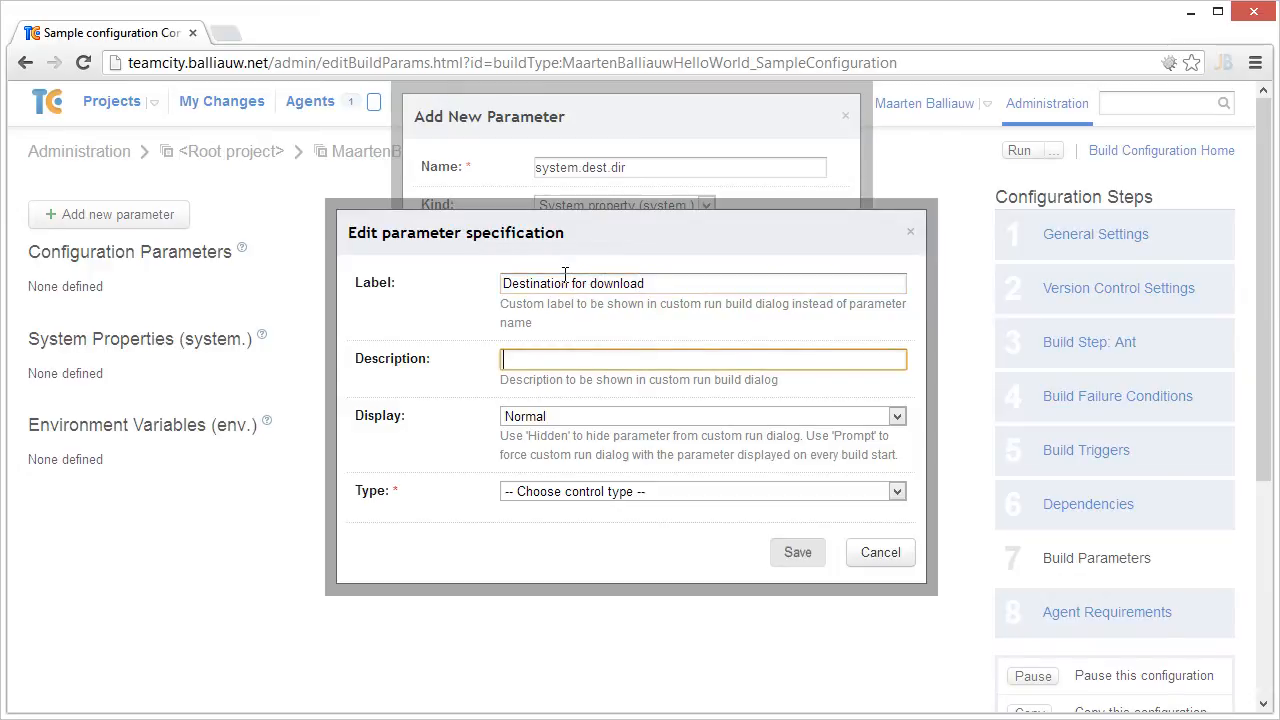
{"action": "type", "text": "Path where the"}
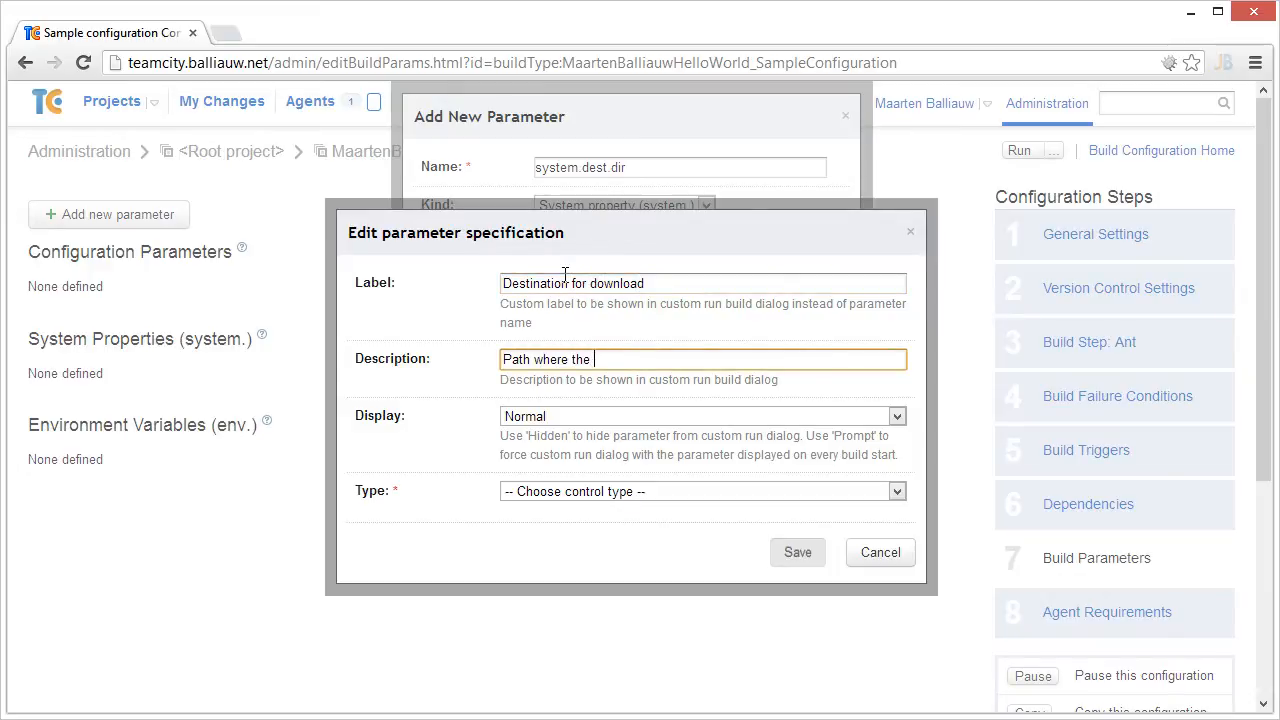
{"action": "type", "text": "file will be downloaded"}
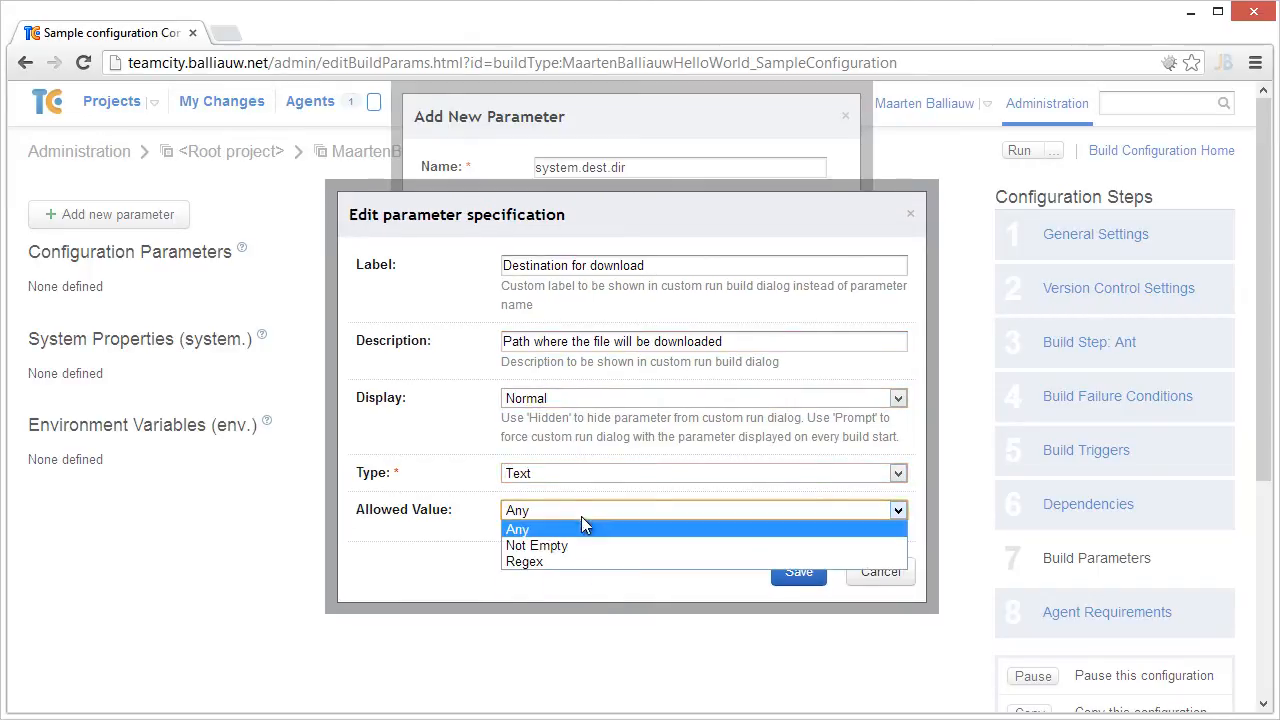
{"action": "left_click", "coordinate": [516, 528]}
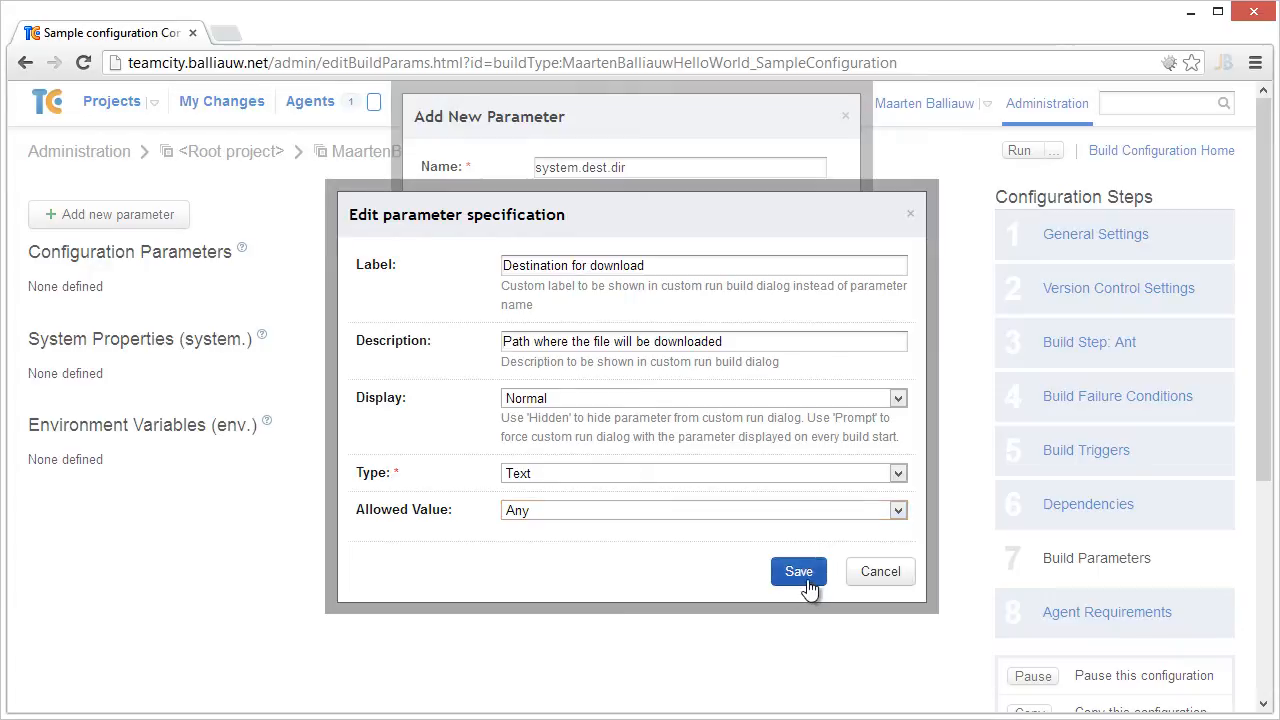
{"action": "left_click", "coordinate": [798, 572]}
{"action": "type", "text": "u"}
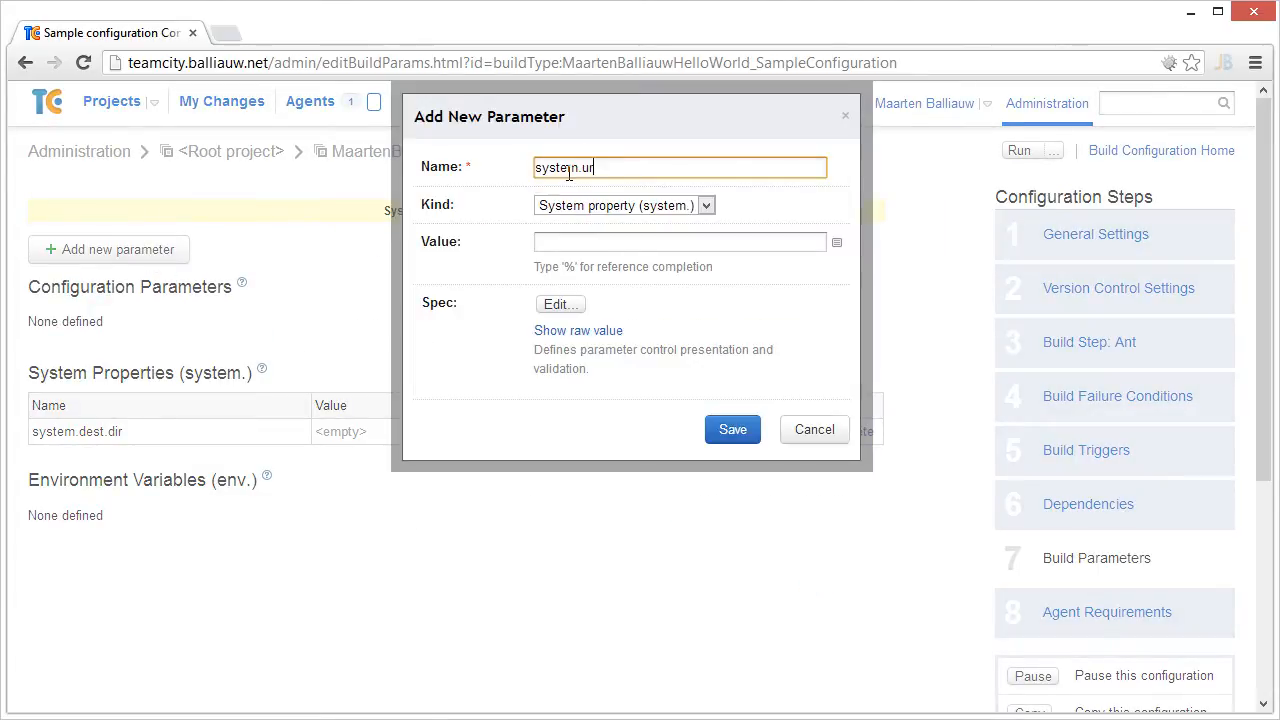
Give system.url label 'URL of the file to download', description 'Full URL to the file that will be downloaded', non-empty Text.
{"action": "left_click", "coordinate": [560, 304]}
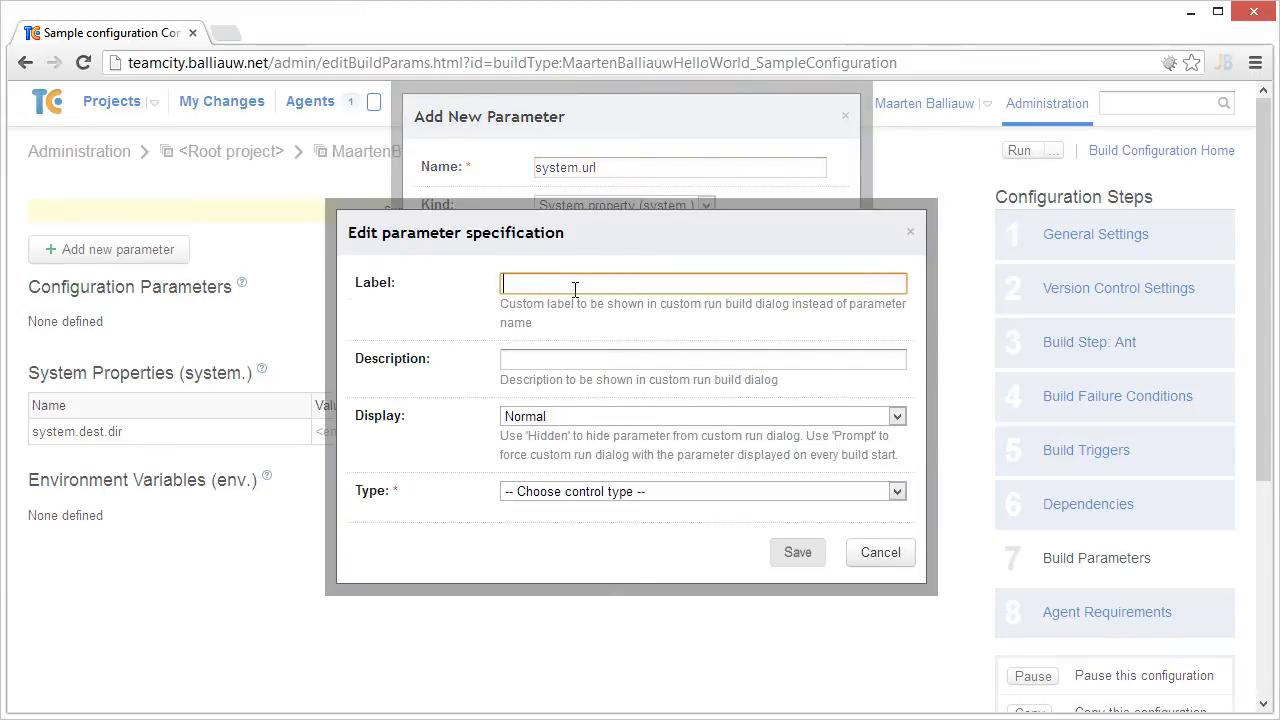
{"action": "type", "text": "URL of the file to download"}
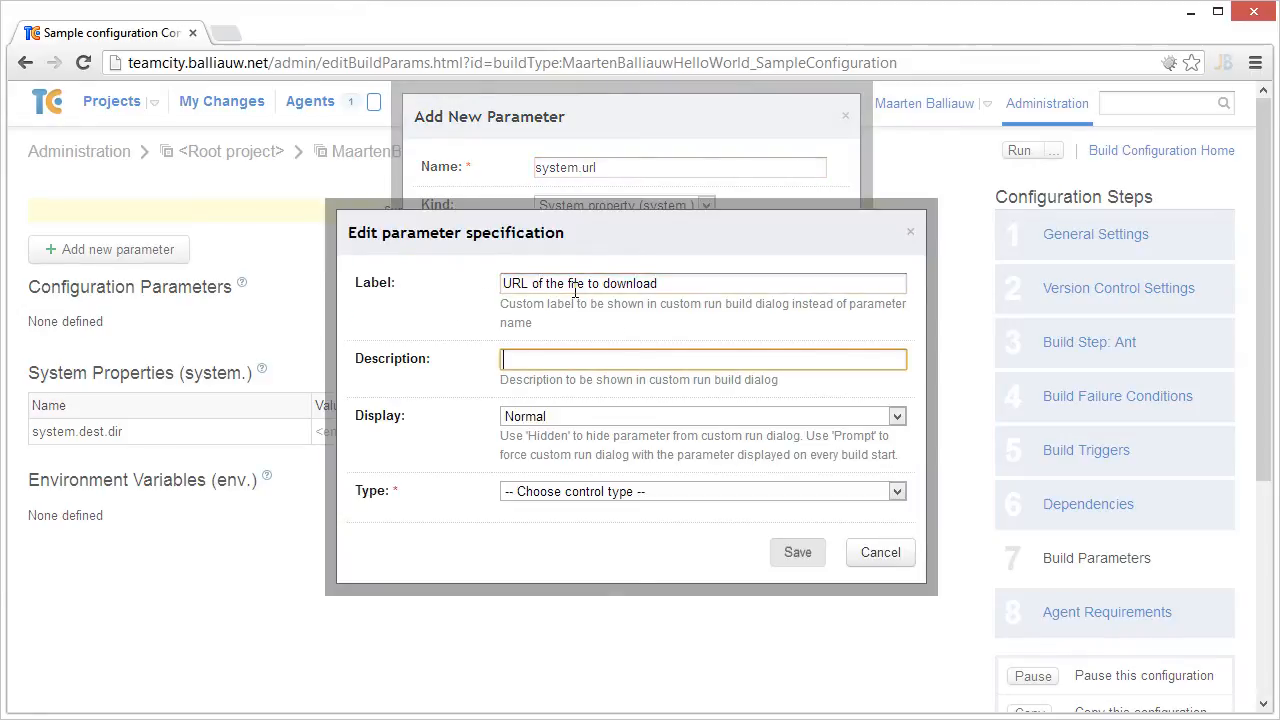
{"action": "type", "text": "Full URL to t"}
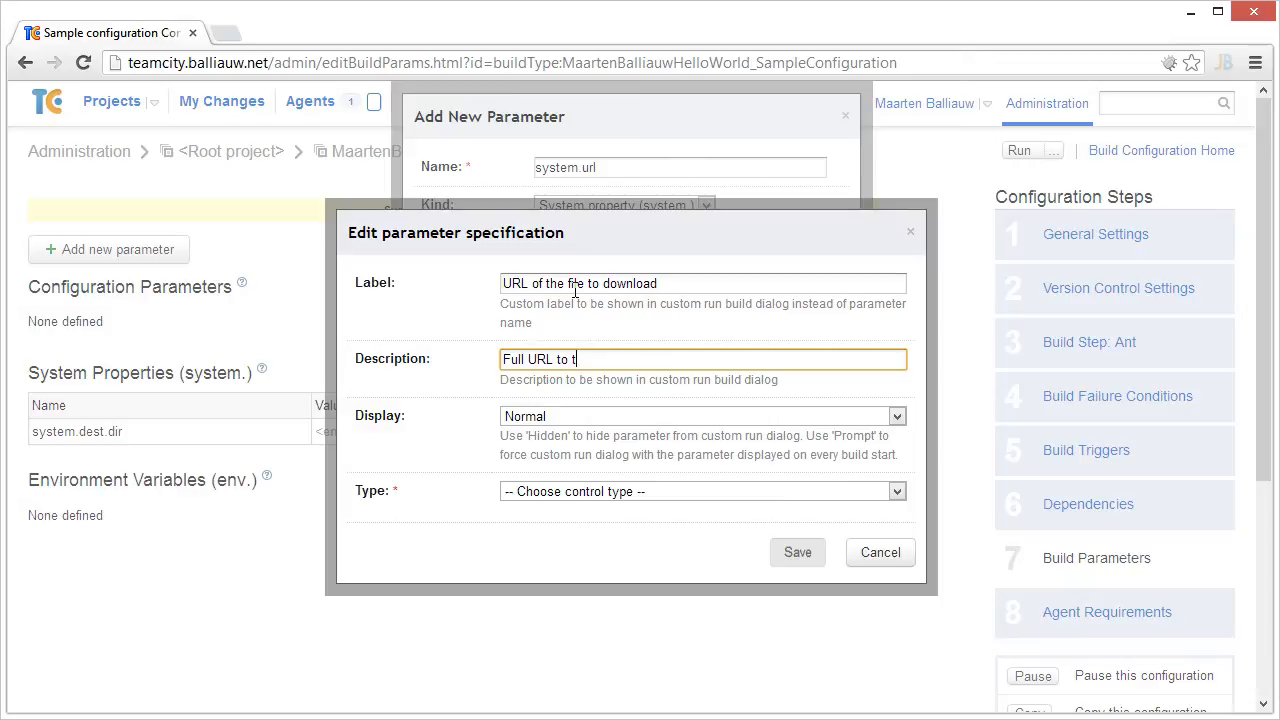
{"action": "type", "text": "he file that will be downloaded"}
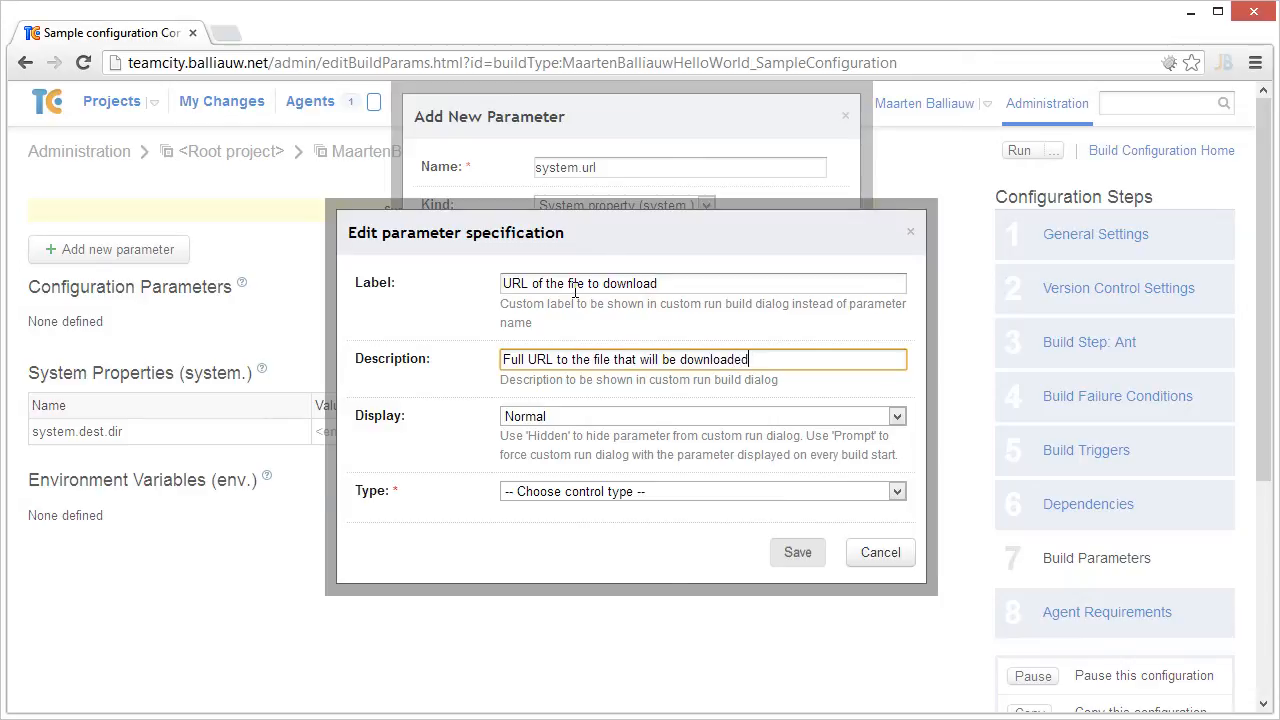
{"action": "left_click", "coordinate": [704, 472]}
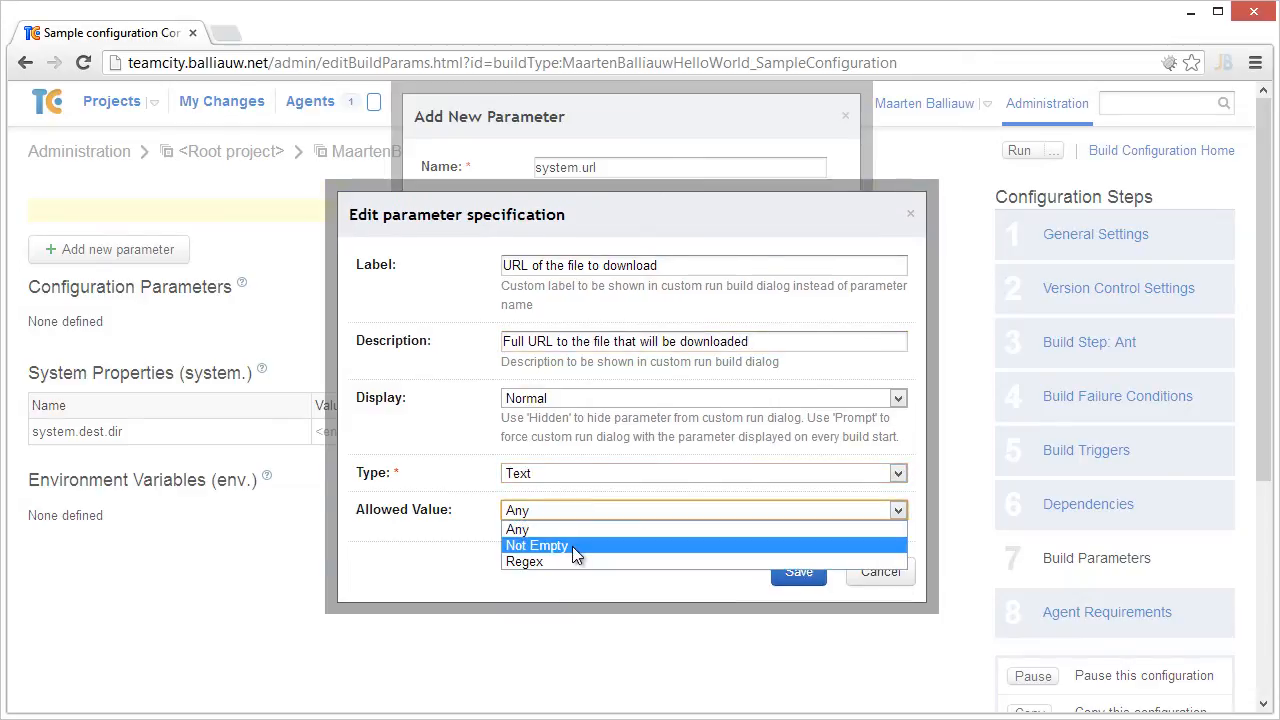
{"action": "left_click", "coordinate": [798, 572]}
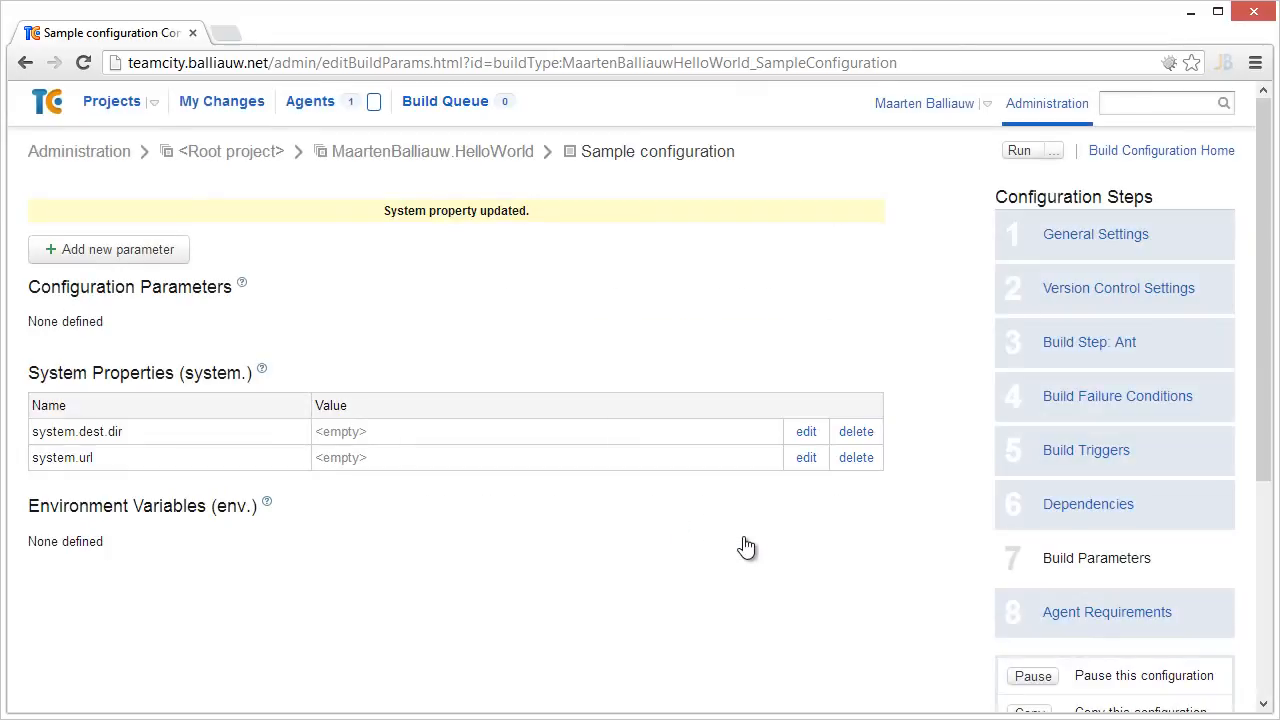
{"action": "mouse_move", "coordinate": [1088, 342]}
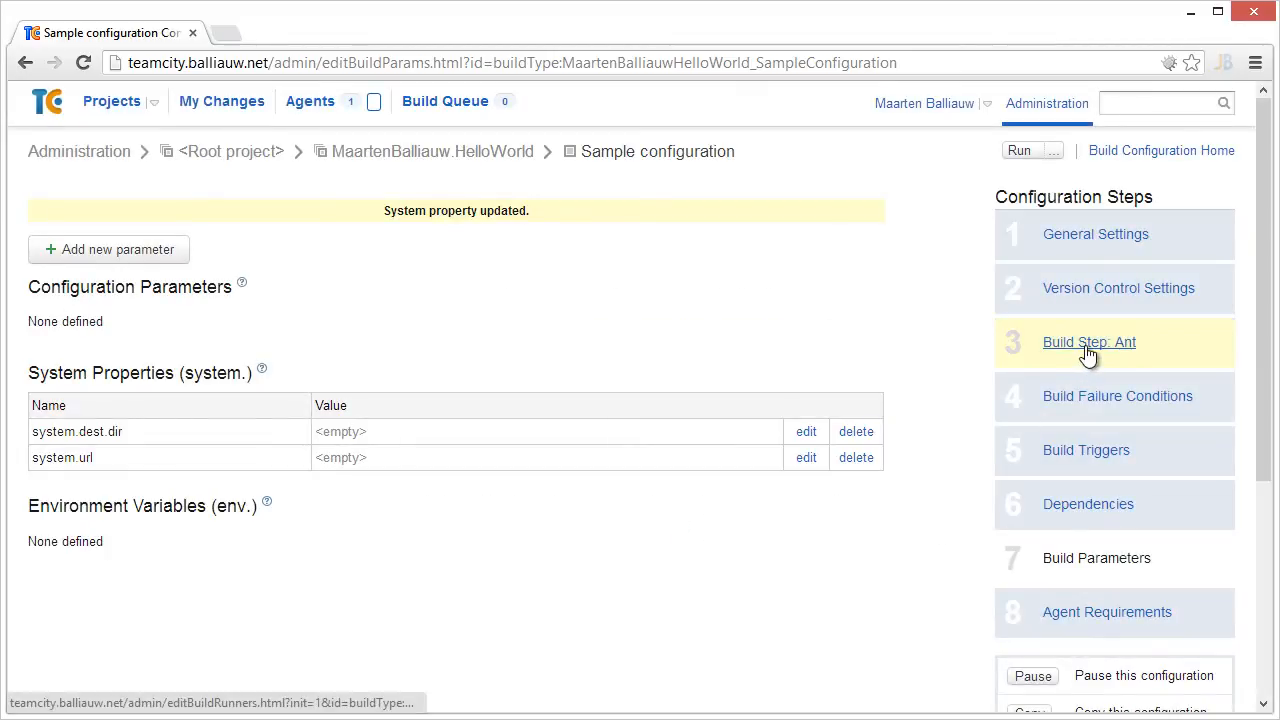
Extract the Ant step as the 'Download file' meta-runner with ID DL_FILE in HelloWorld.
{"action": "left_click", "coordinate": [1088, 342]}
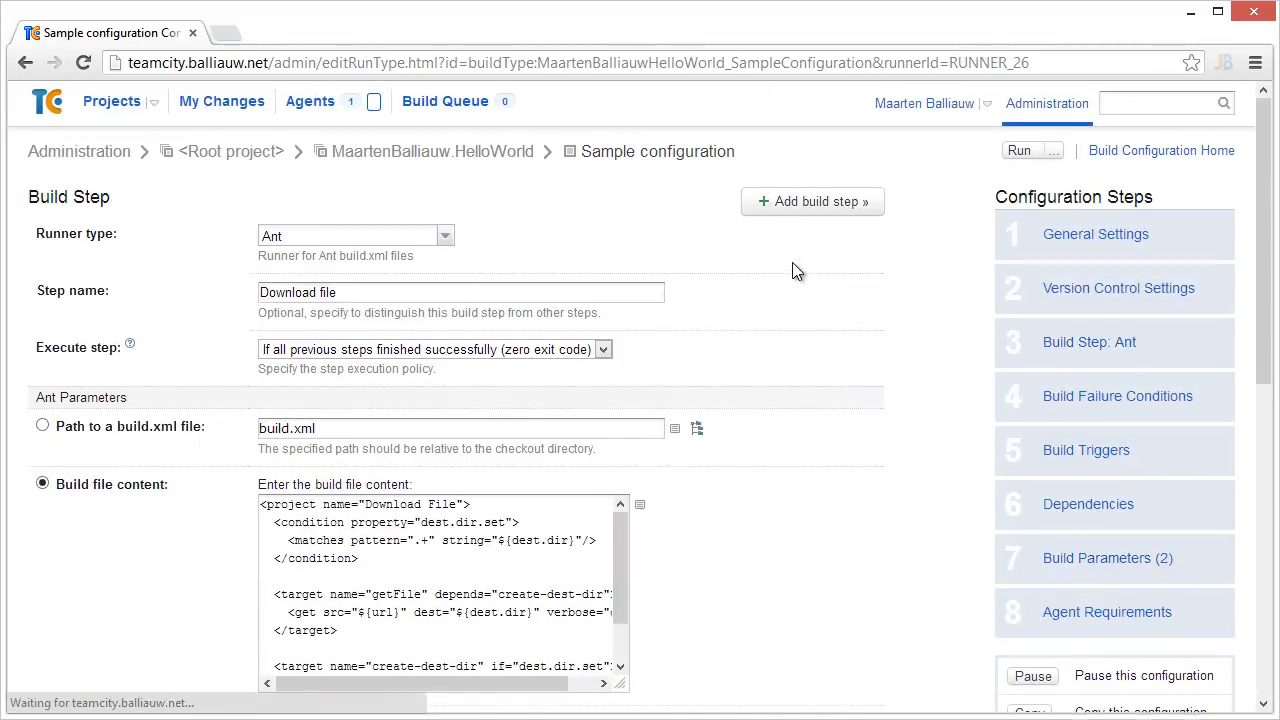
{"action": "scroll", "scroll_direction": "down", "scroll_amount": 3}
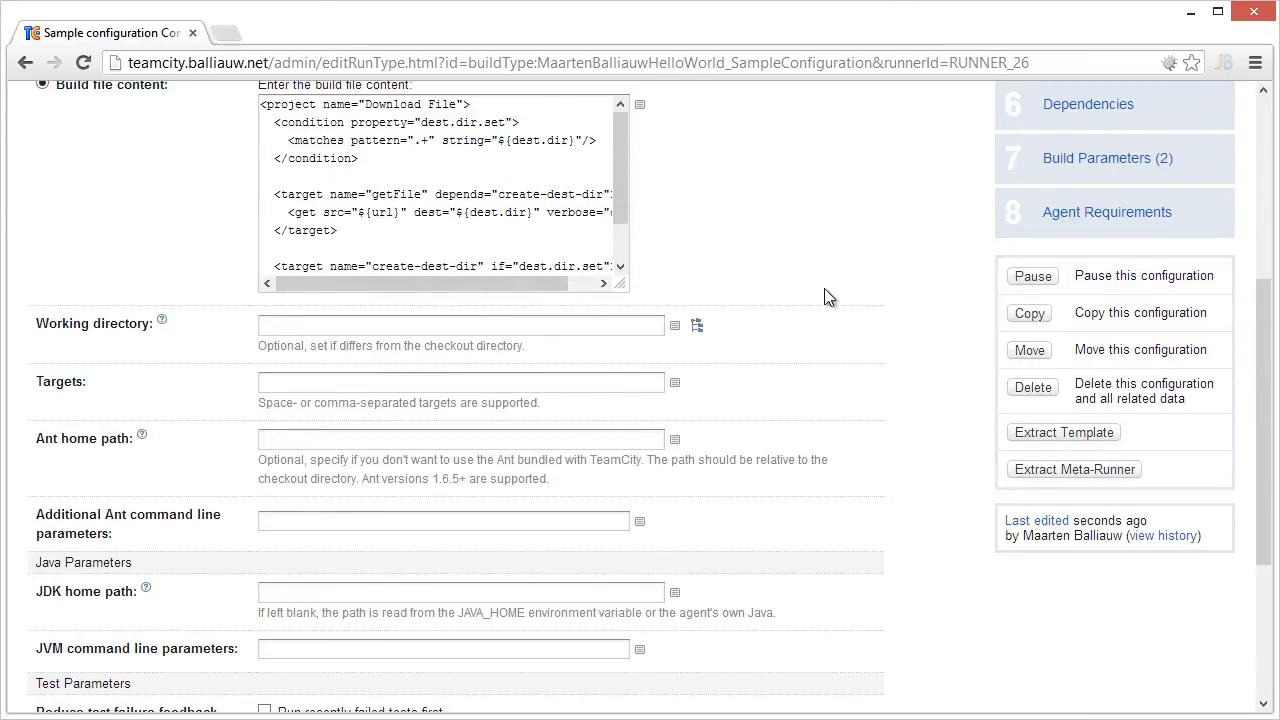
{"action": "left_click", "coordinate": [1074, 468]}
{"action": "type", "text": "Downloads a file from a remot"}
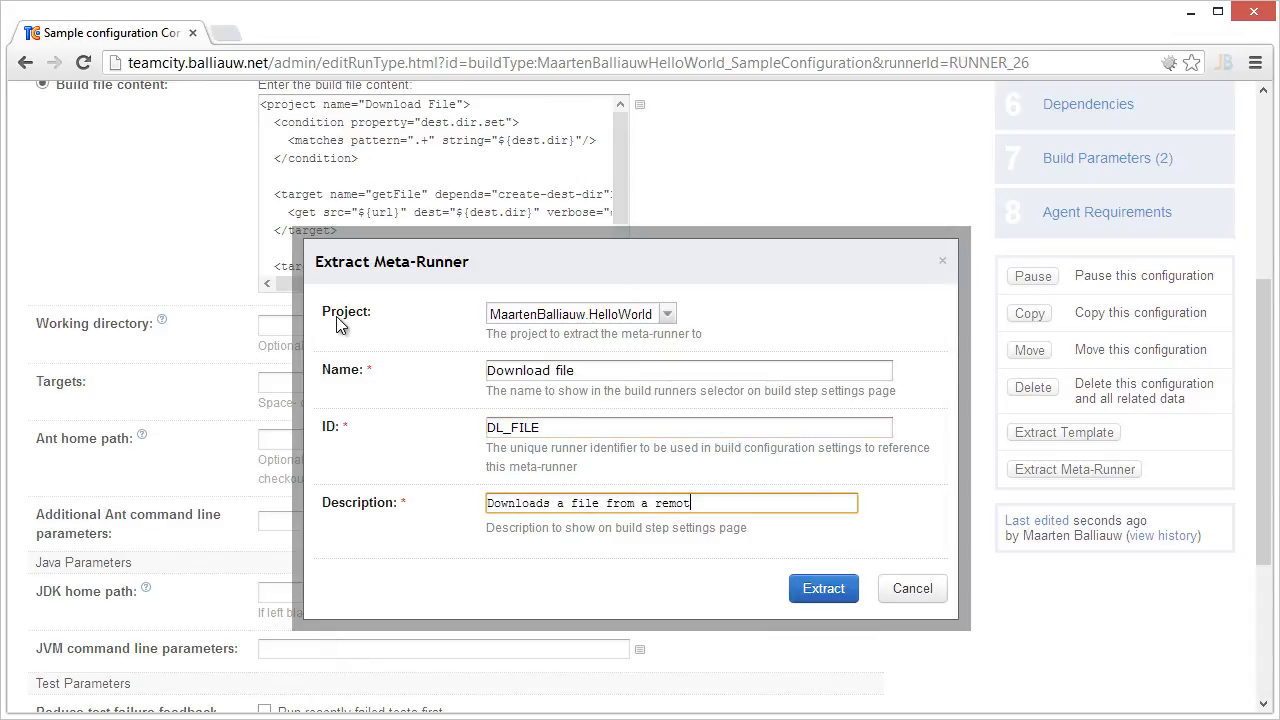
{"action": "left_click", "coordinate": [824, 588]}
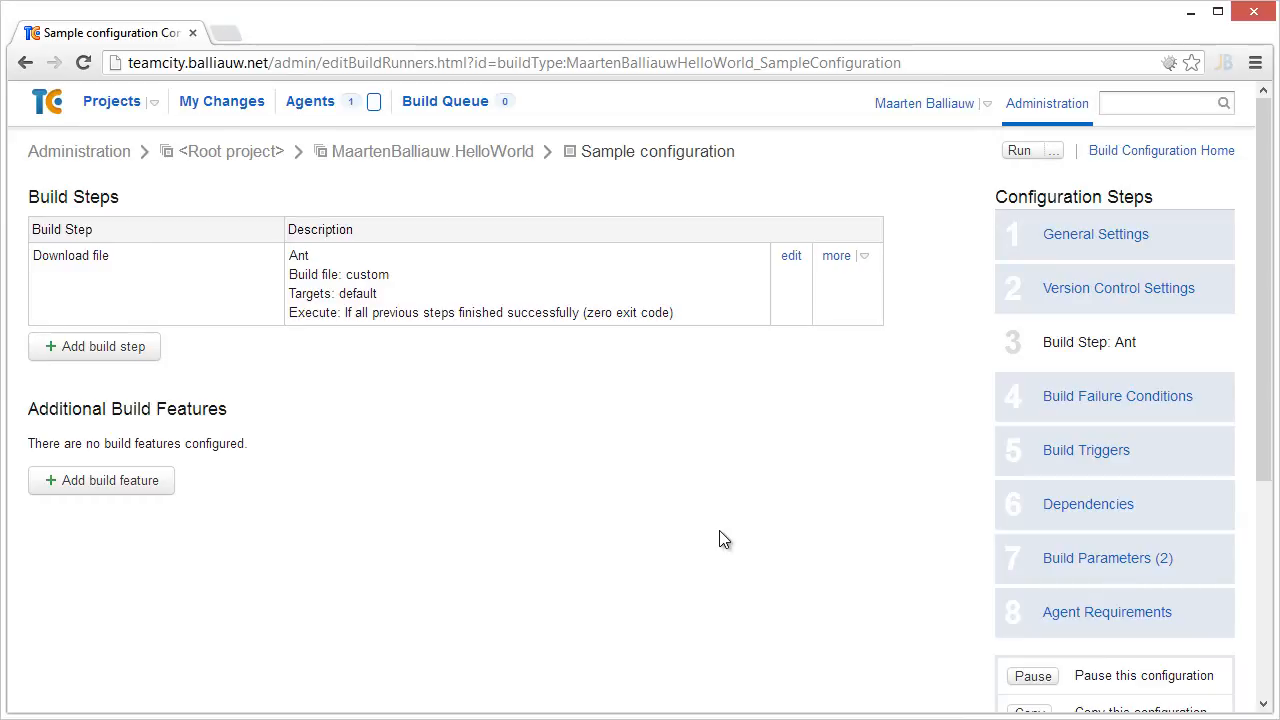
Create step 'Download file from JetBrains.com' on the Download file meta-runner; saving without a URL is rejected.
{"action": "left_click", "coordinate": [104, 346]}
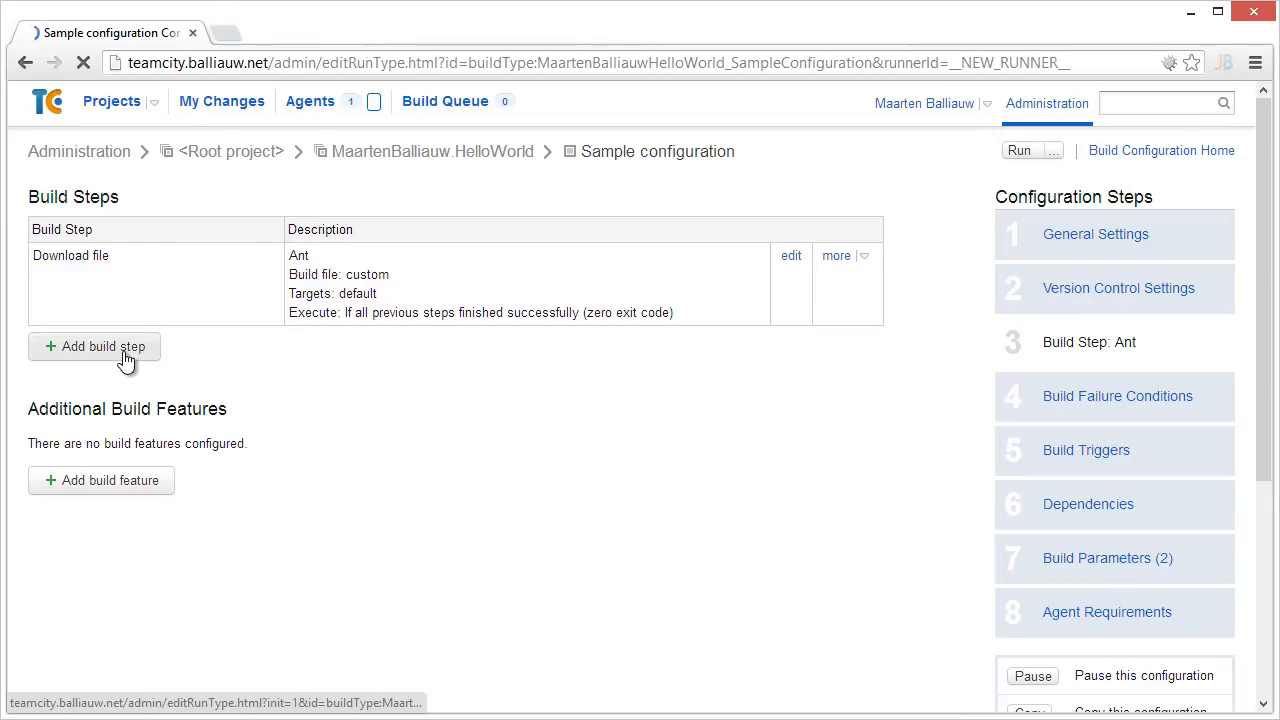
{"action": "left_click", "coordinate": [94, 346]}
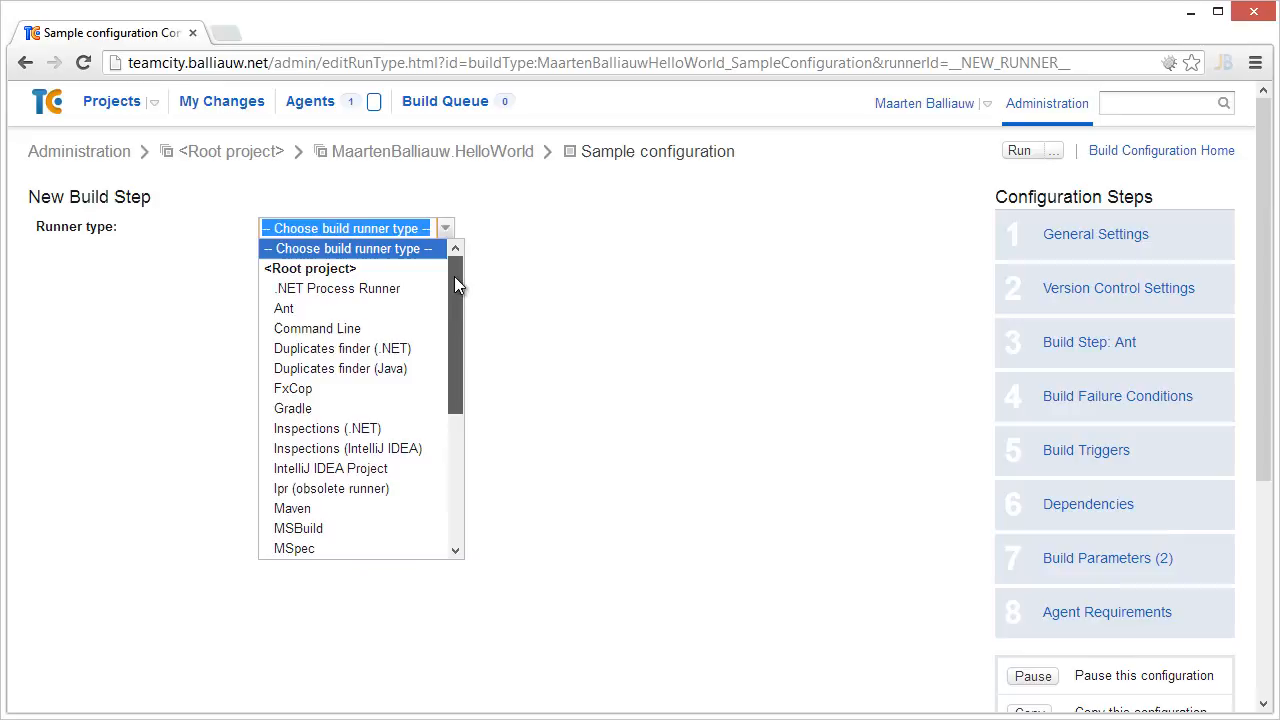
{"action": "scroll", "scroll_direction": "down", "scroll_amount": 3}
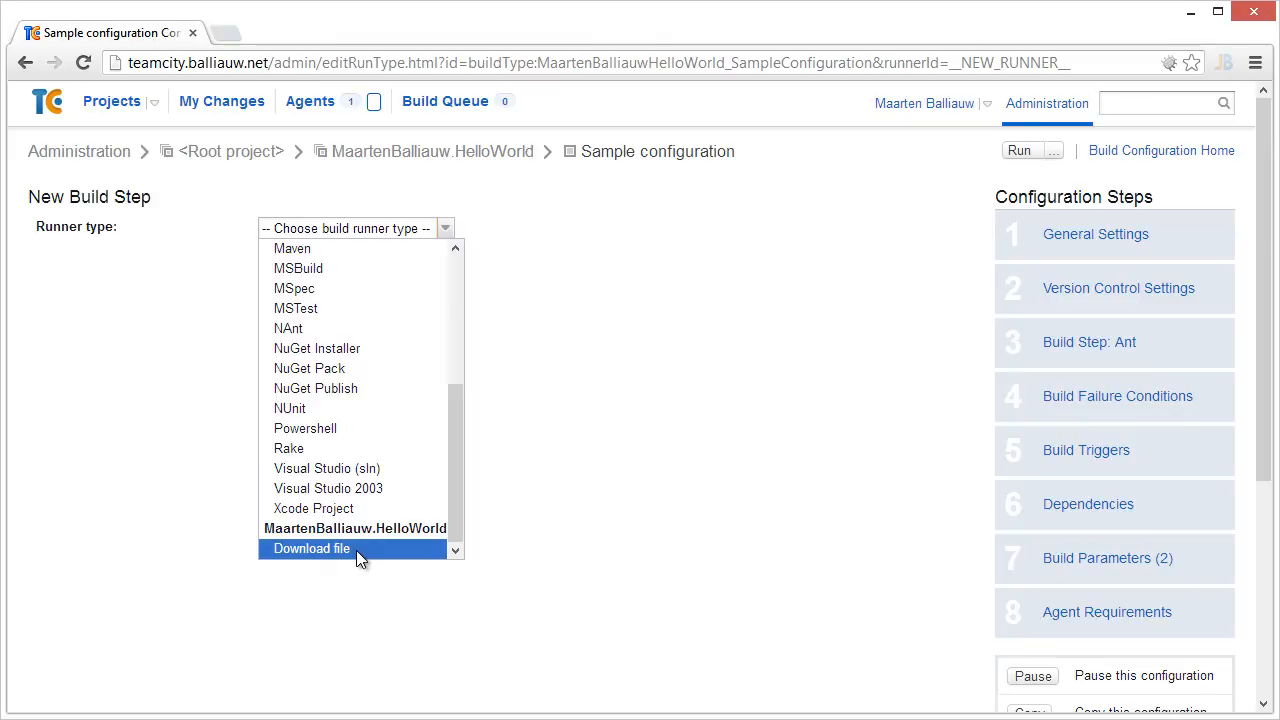
{"action": "left_click", "coordinate": [312, 548]}
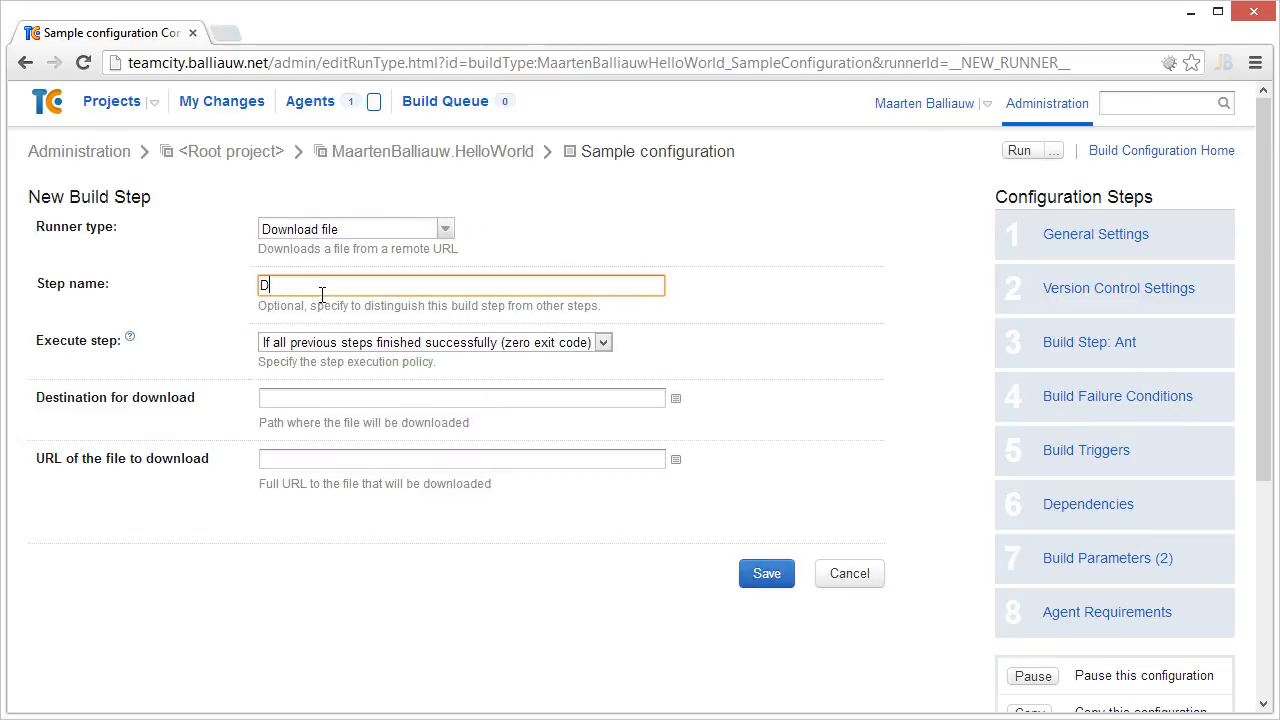
{"action": "type", "text": "ownload file from JetBrains.com"}
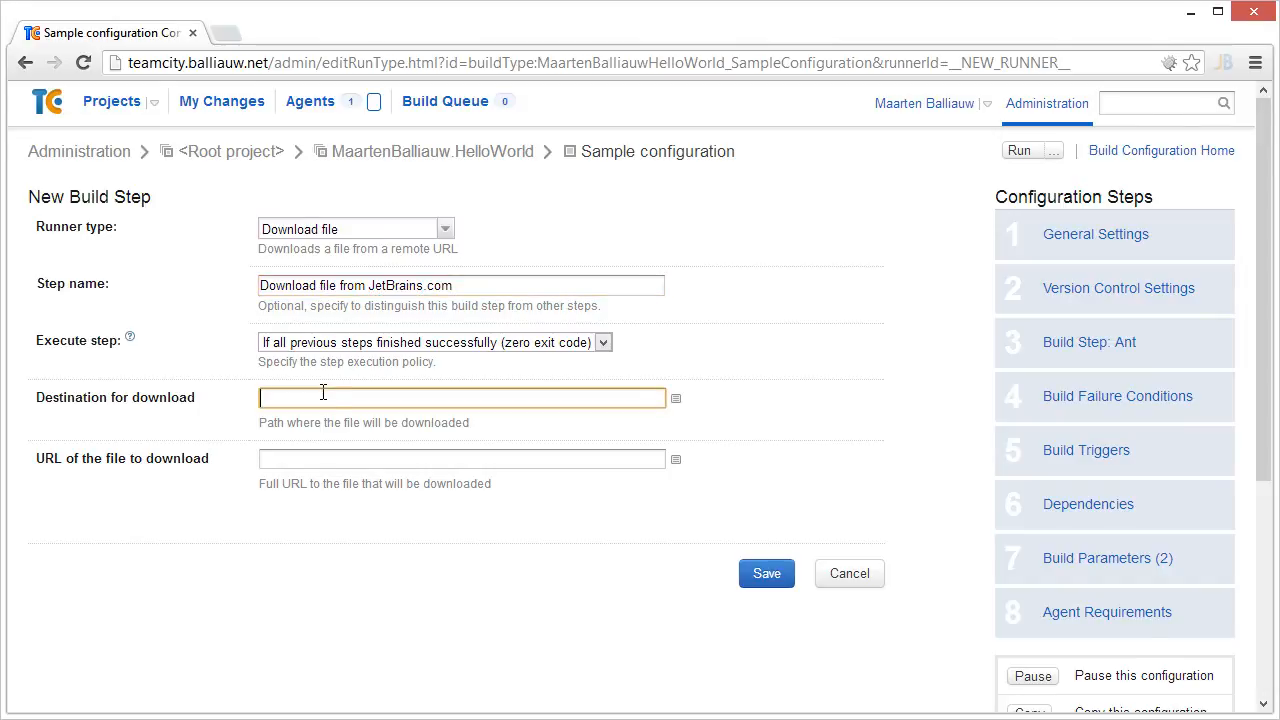
{"action": "left_click", "coordinate": [766, 572]}
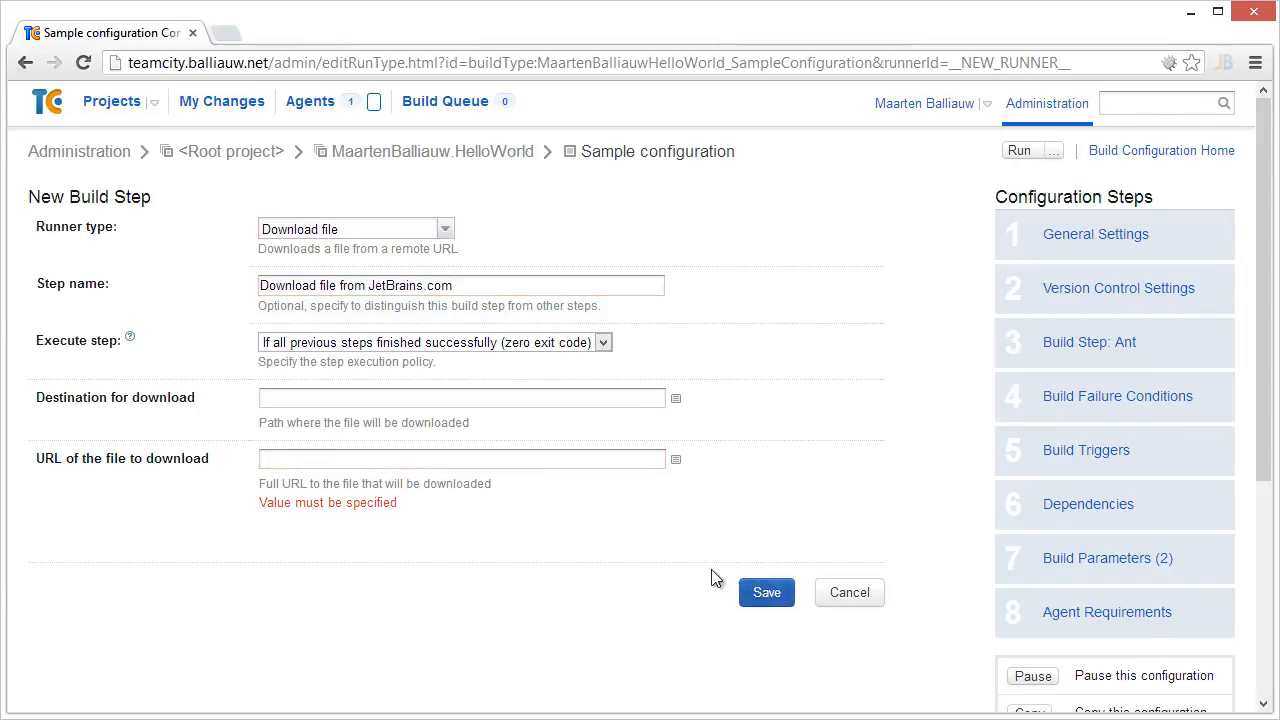
{"action": "type", "text": "http://www.jet"}
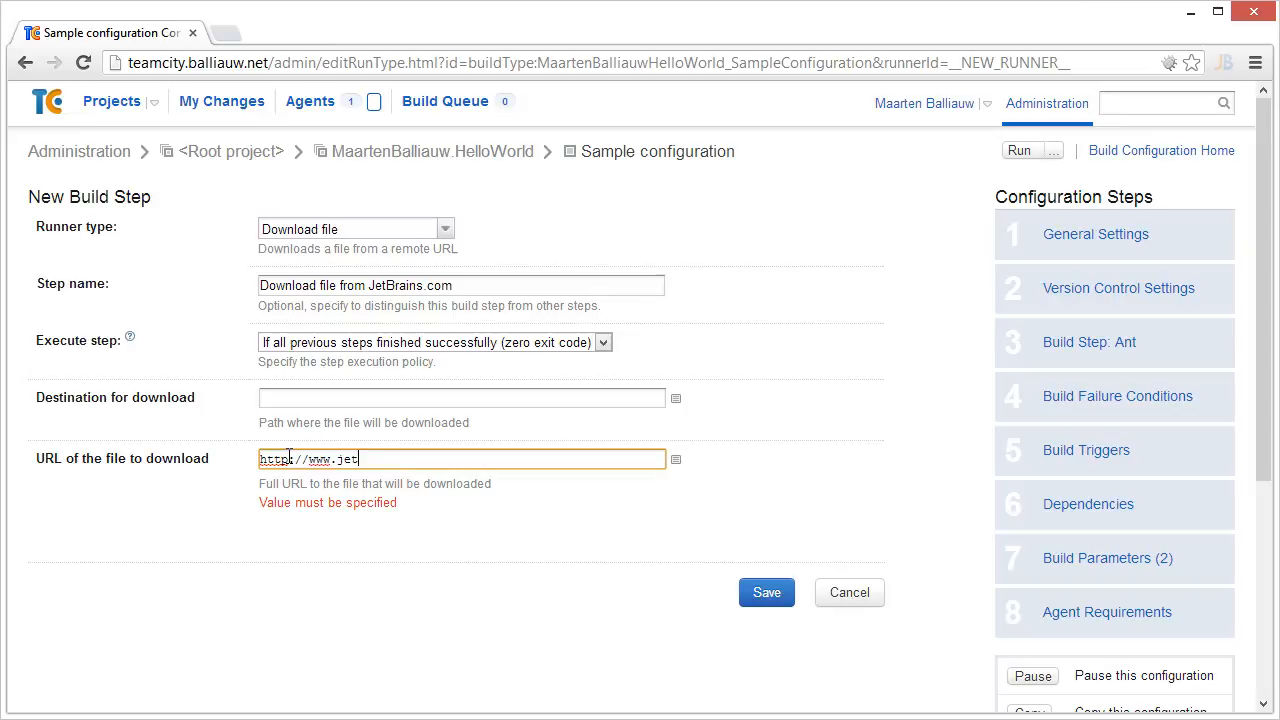
{"action": "type", "text": "brains.com/teamcity"}
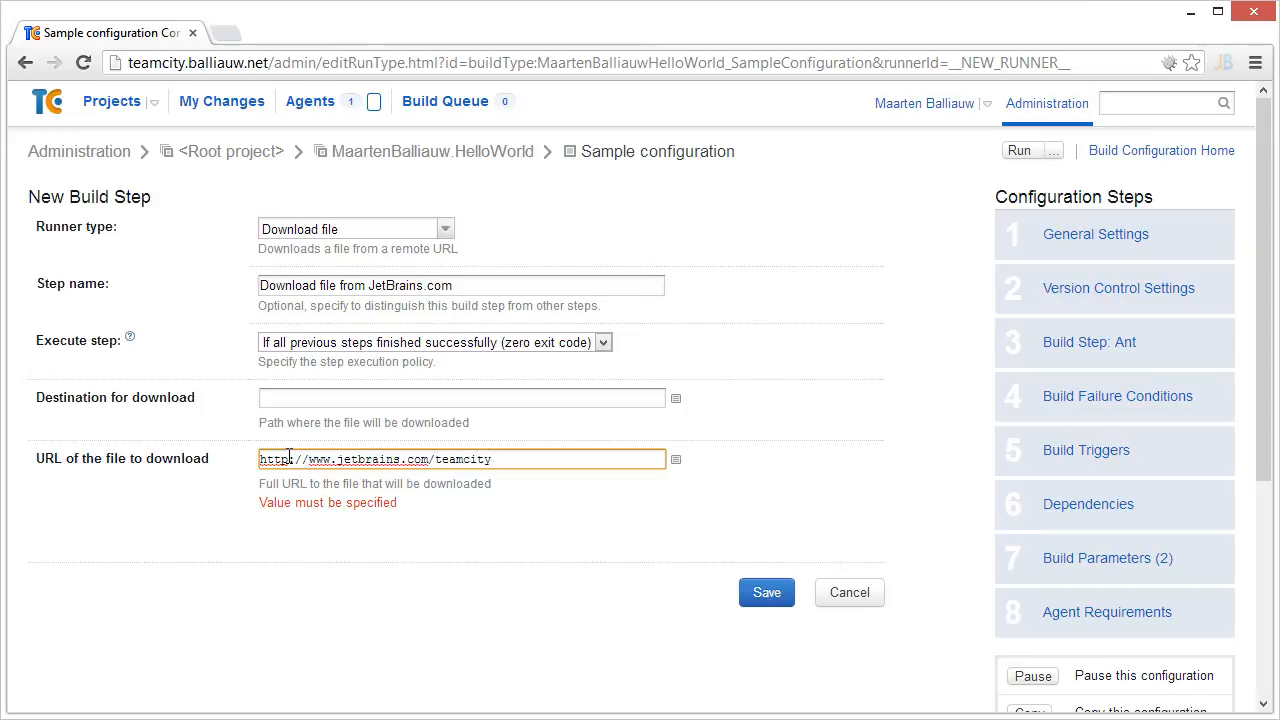
{"action": "left_click", "coordinate": [766, 592]}
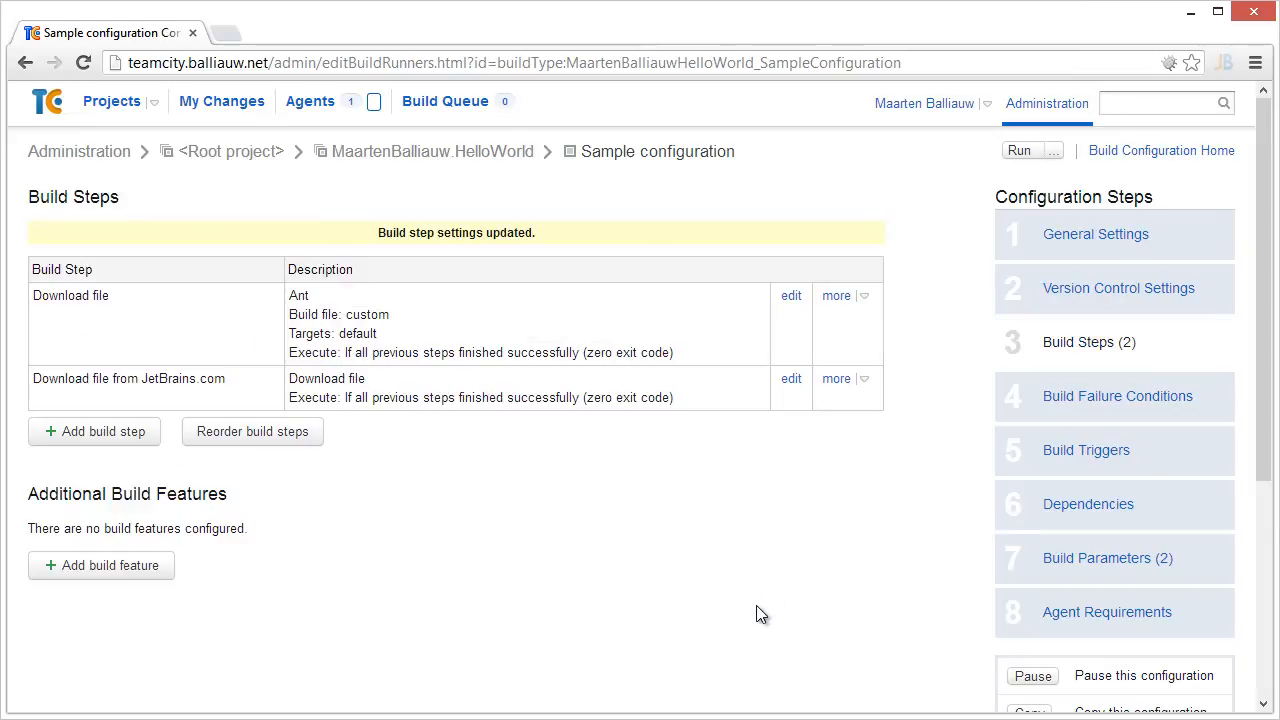
Begin a third Download file step, naming it 'Download anothe…'.
{"action": "left_click", "coordinate": [96, 432]}
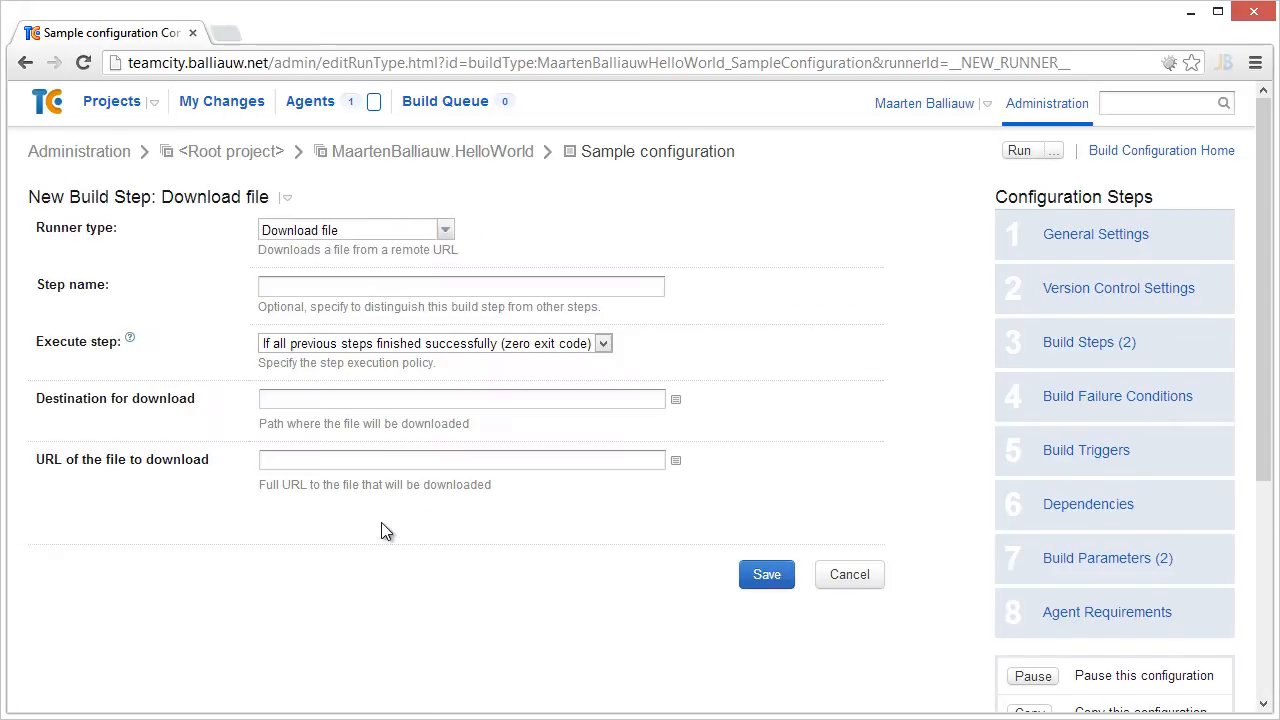
{"action": "type", "text": "Download anothe"}
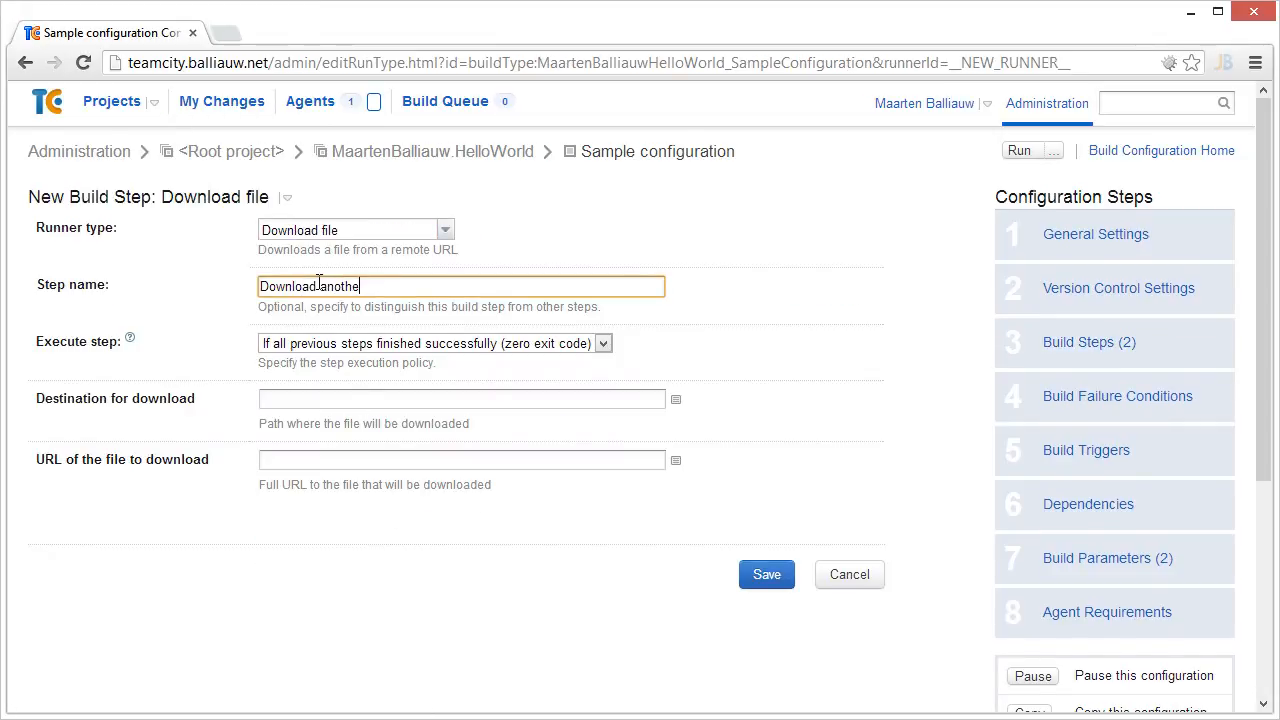